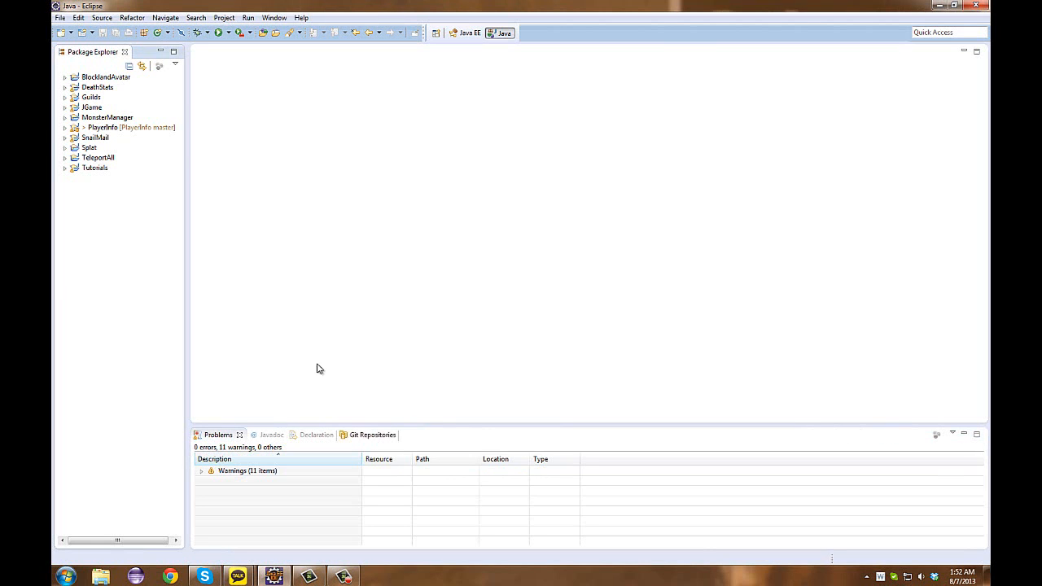
mouse_move(179, 353)
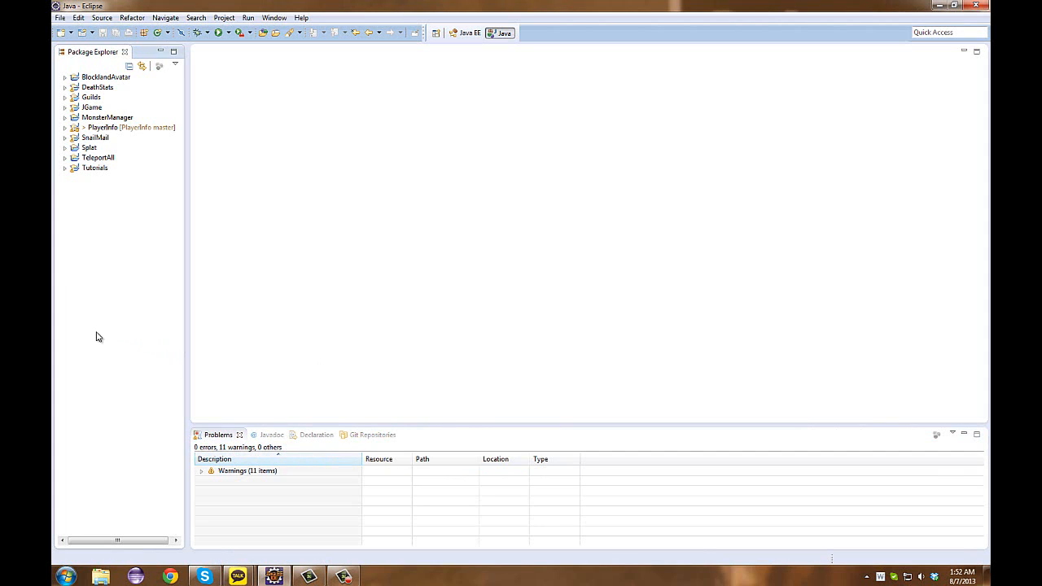
mouse_move(101, 286)
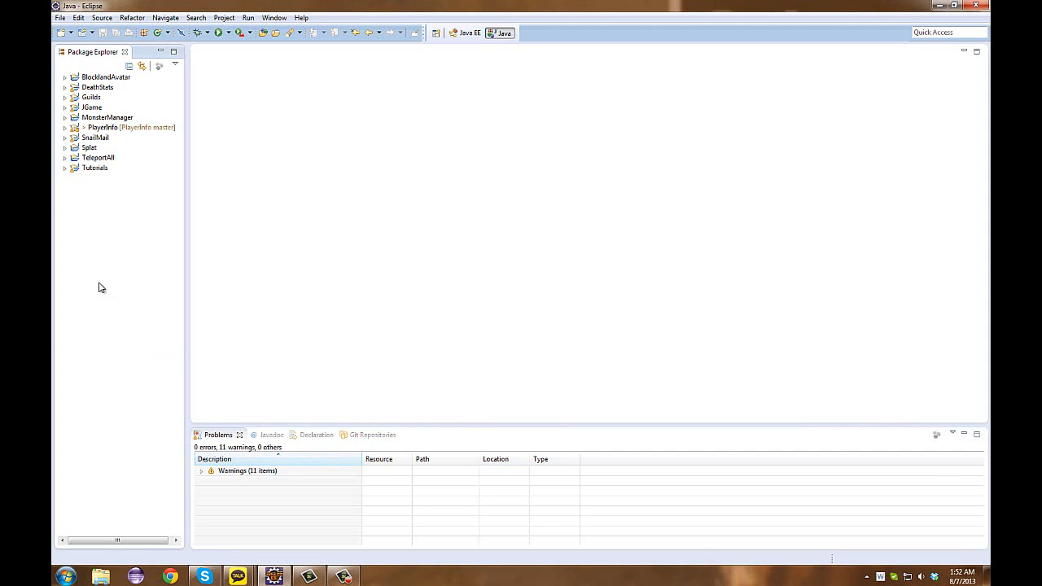
mouse_move(117, 219)
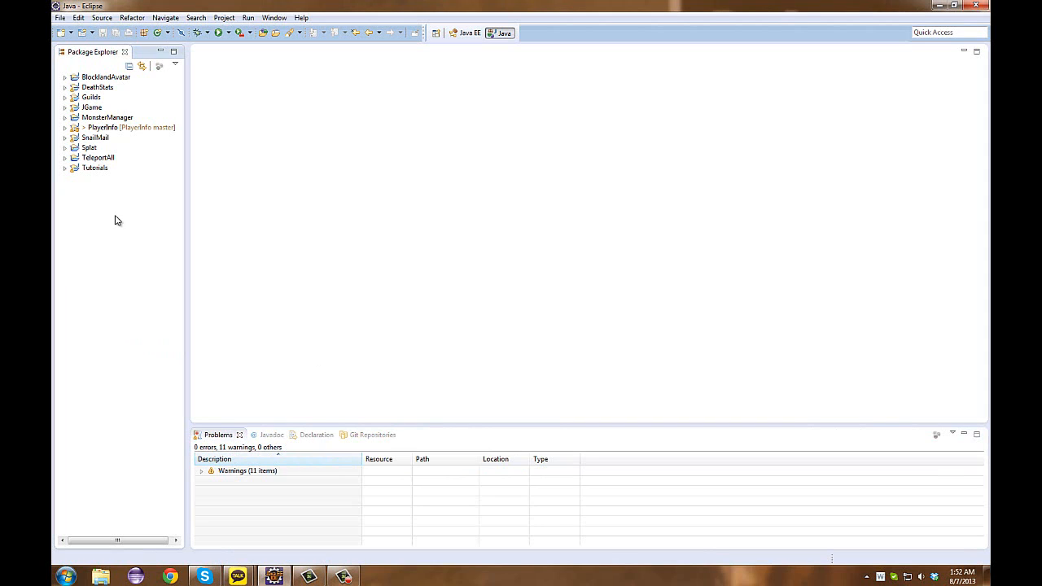
mouse_move(537, 136)
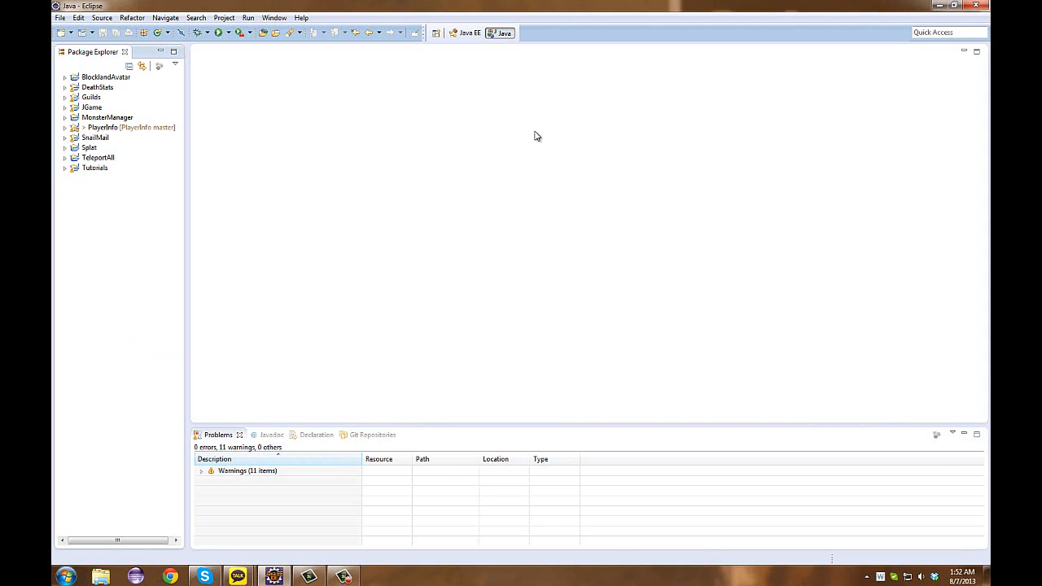
mouse_move(490, 174)
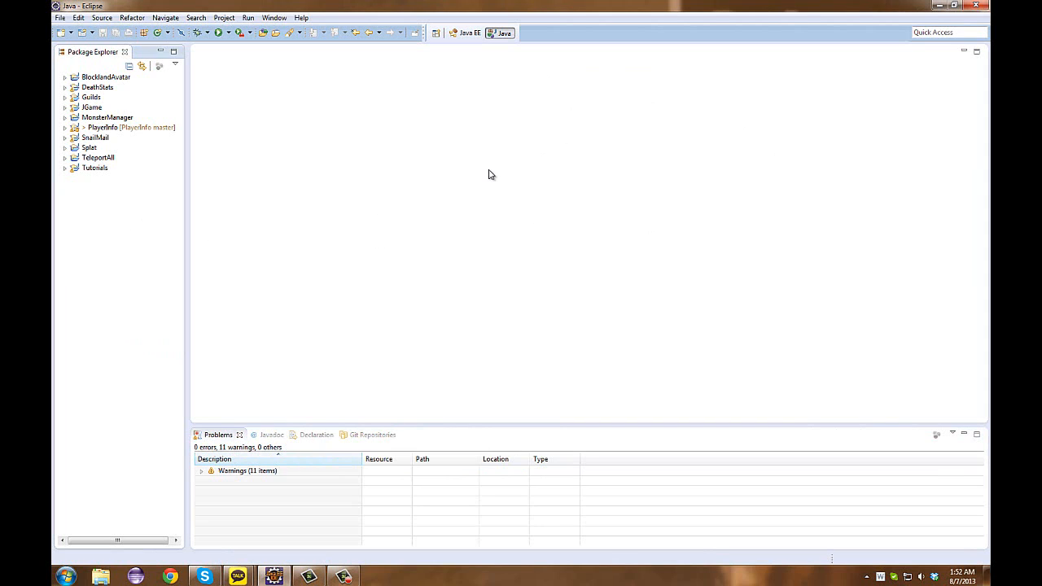
mouse_move(435, 335)
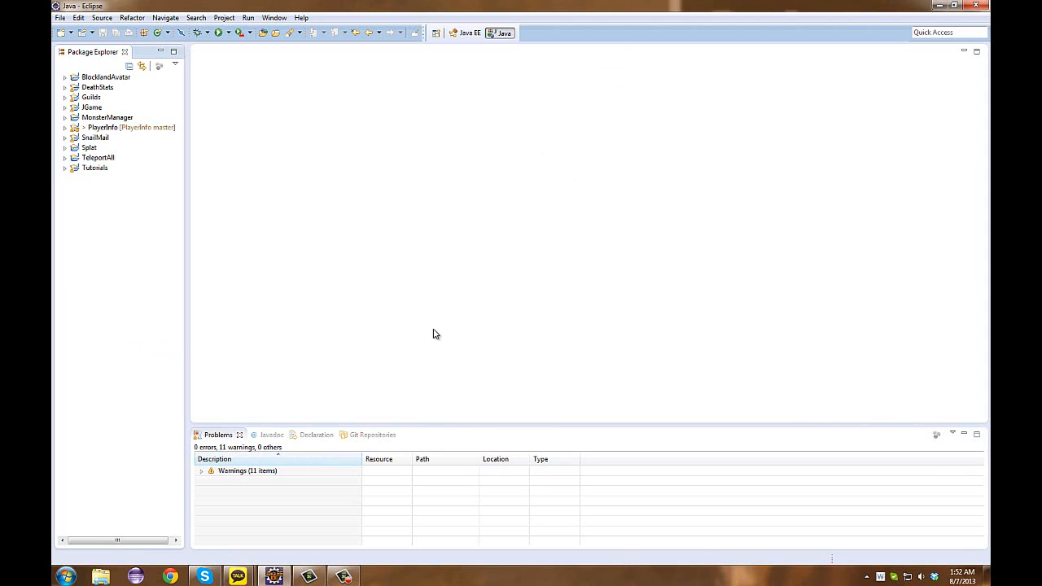
mouse_move(69, 285)
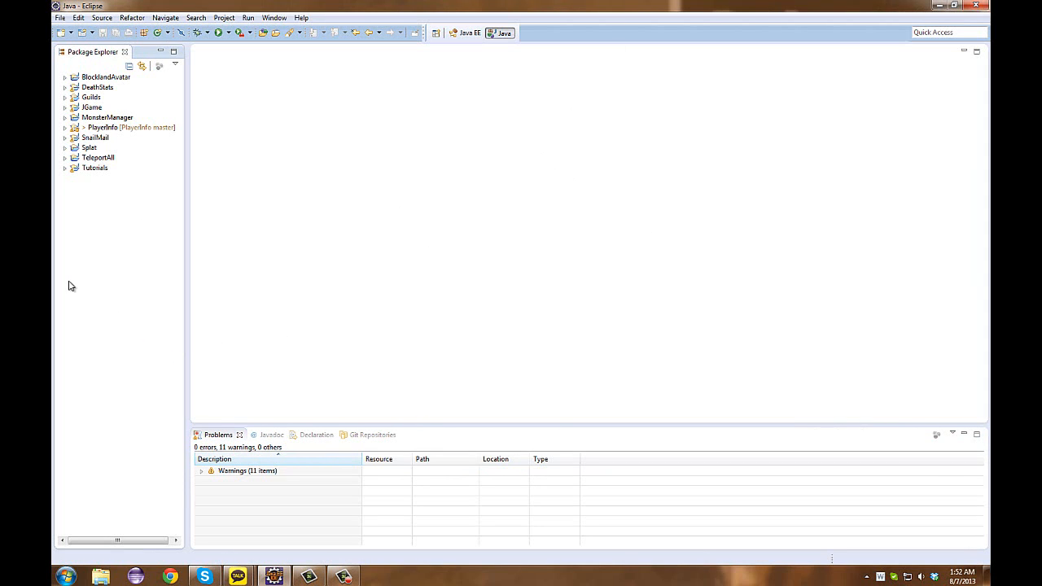
mouse_move(73, 248)
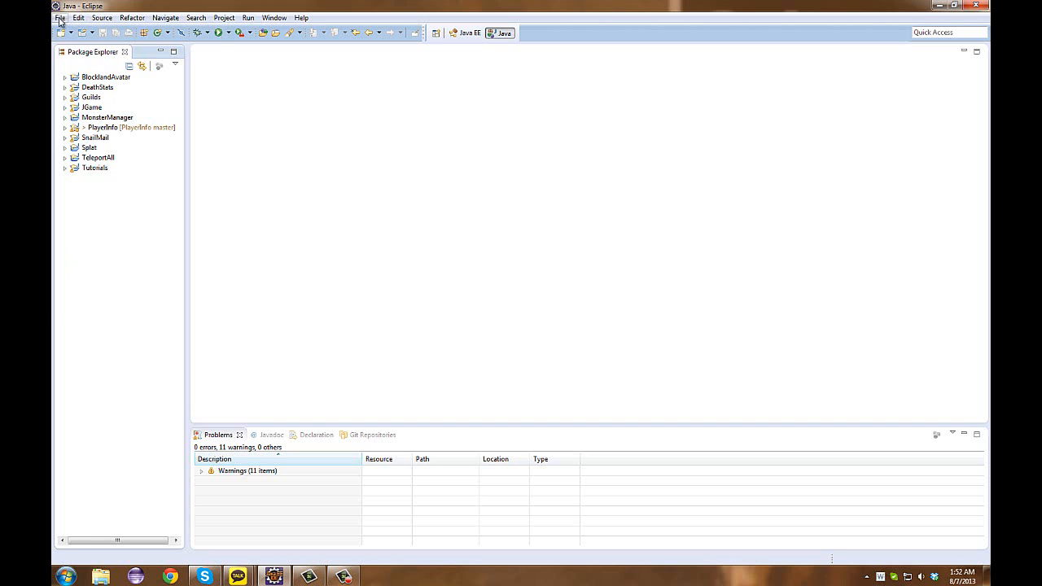
Start a new project from the File menu and pick the Java Project wizard.
left_click(59, 18)
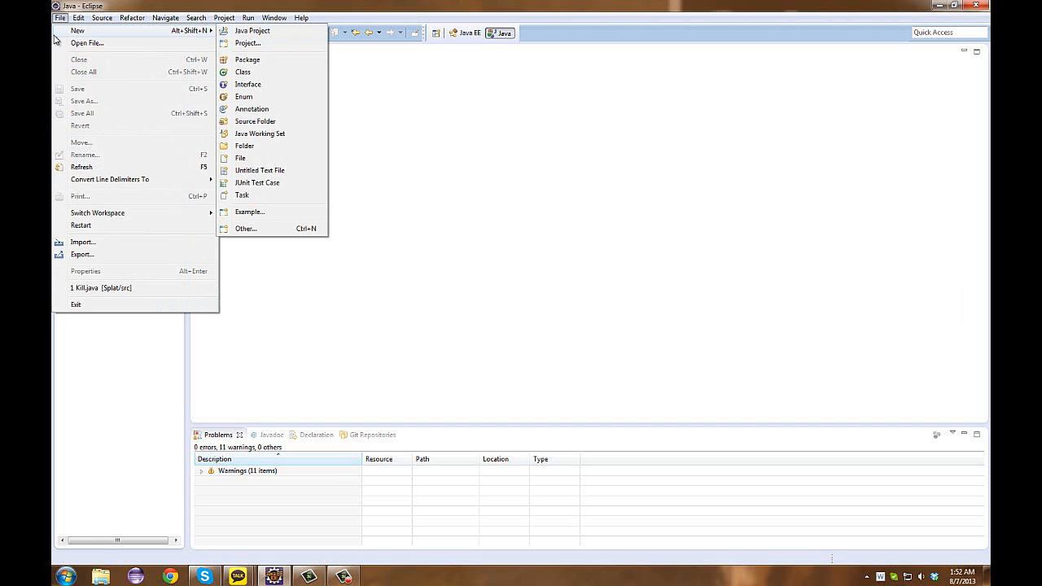
mouse_move(189, 32)
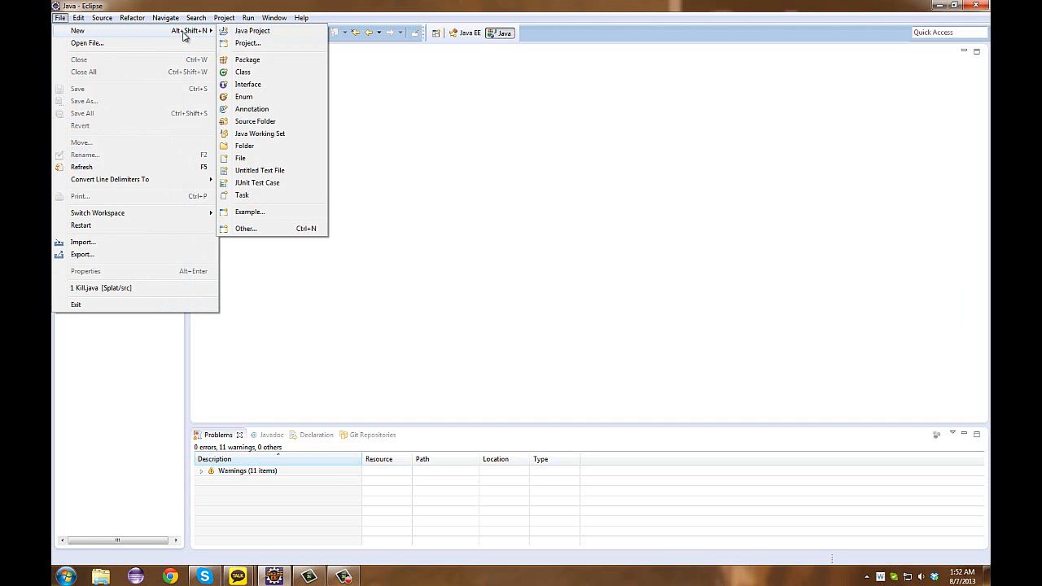
mouse_move(248, 44)
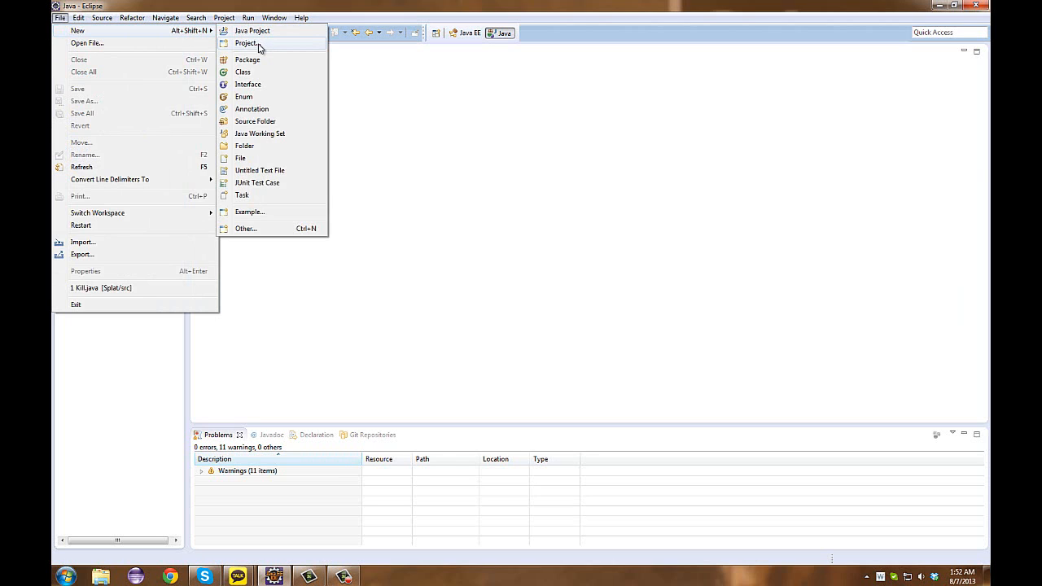
mouse_move(272, 34)
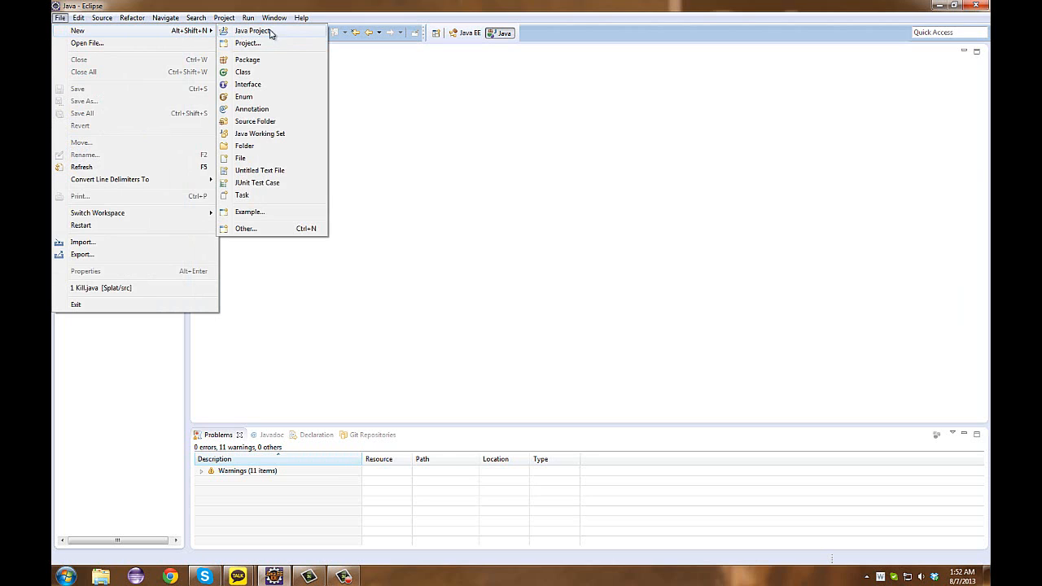
mouse_move(247, 41)
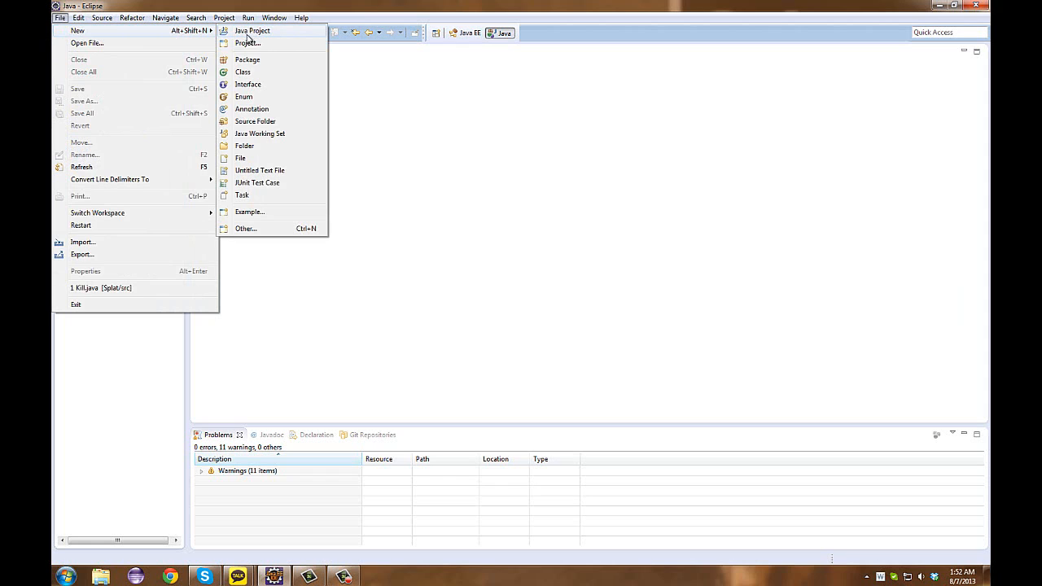
mouse_move(253, 35)
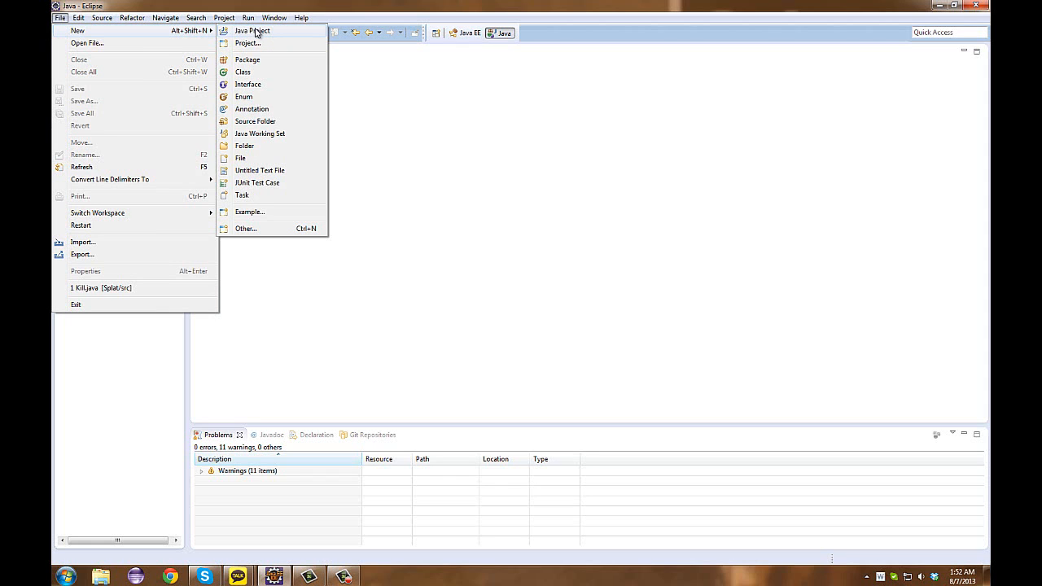
mouse_move(248, 43)
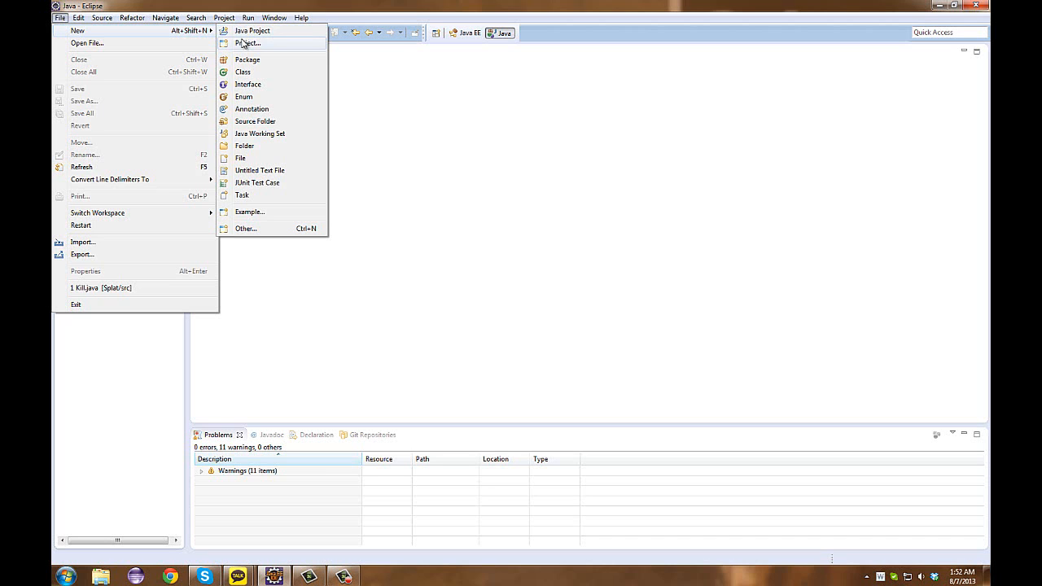
mouse_move(280, 43)
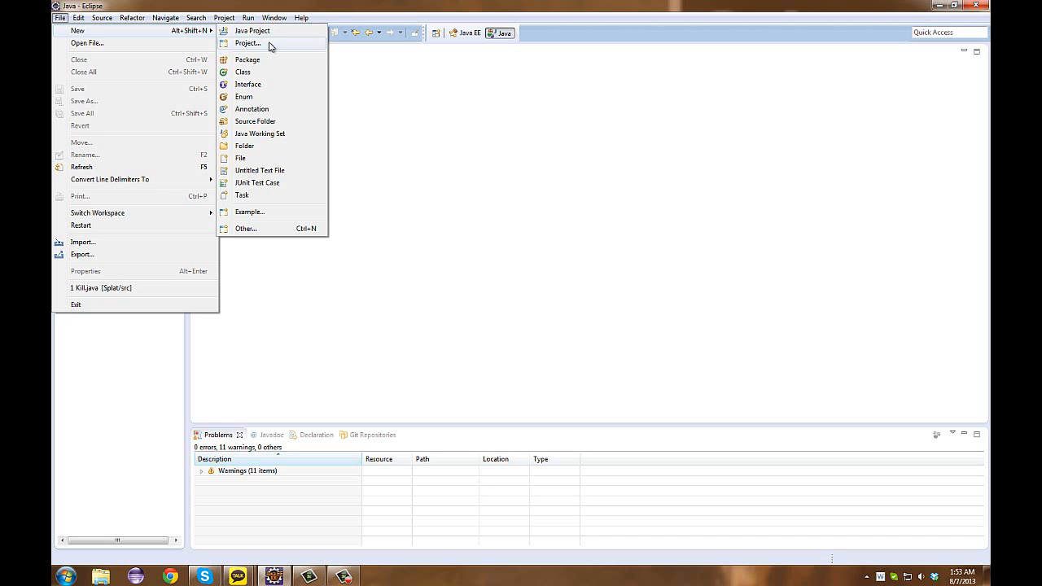
left_click(246, 43)
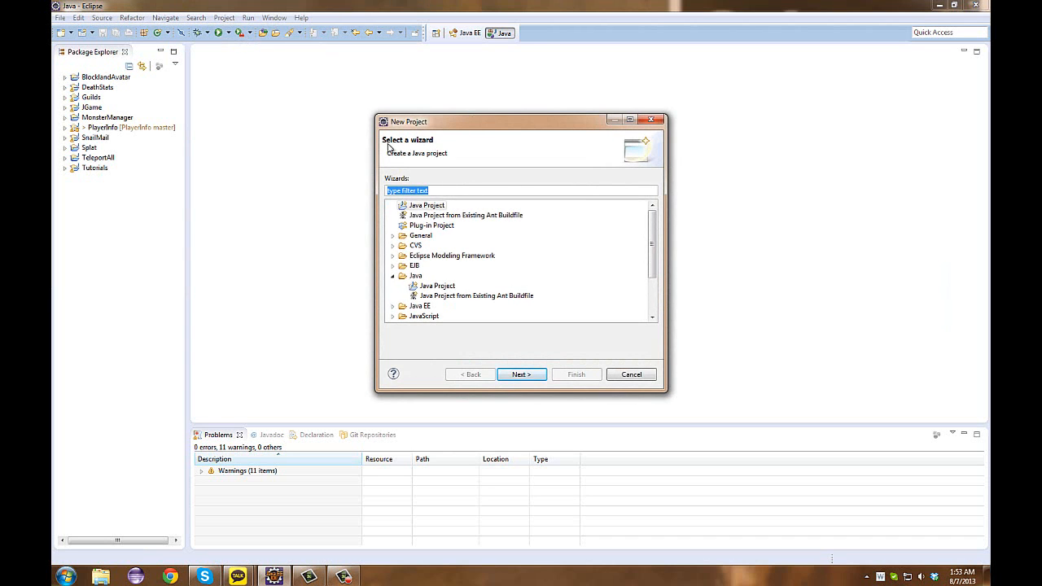
left_click(428, 205)
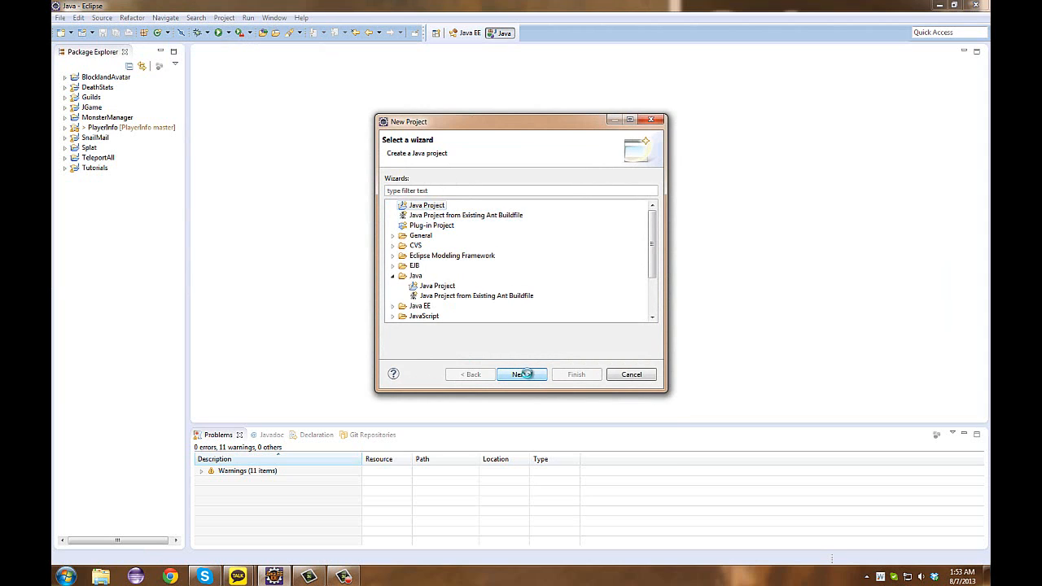
Create the Java project 'HelloWorld', replacing the trial name 'CompuDaniel'.
left_click(521, 373)
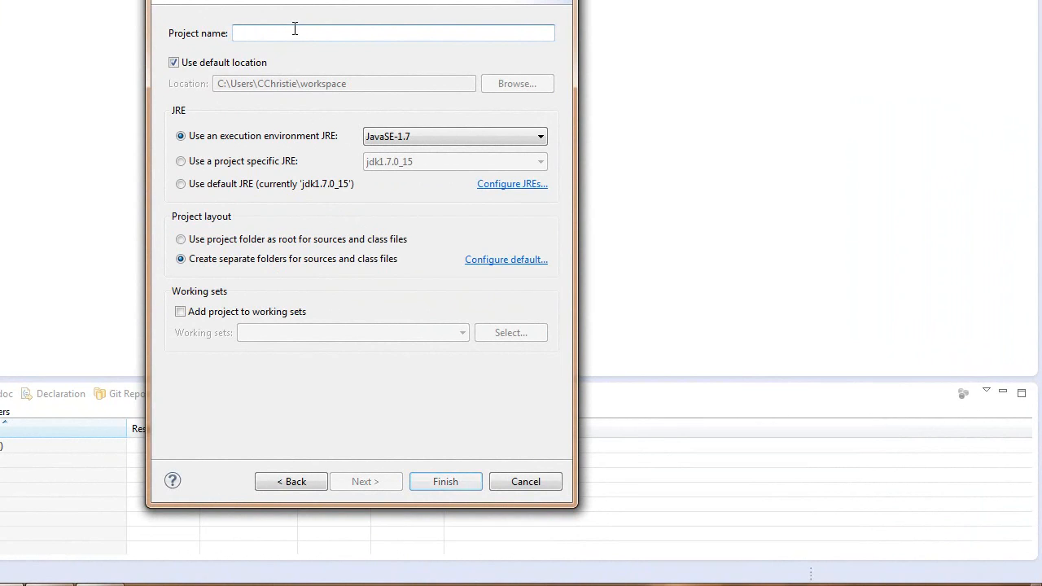
type("C")
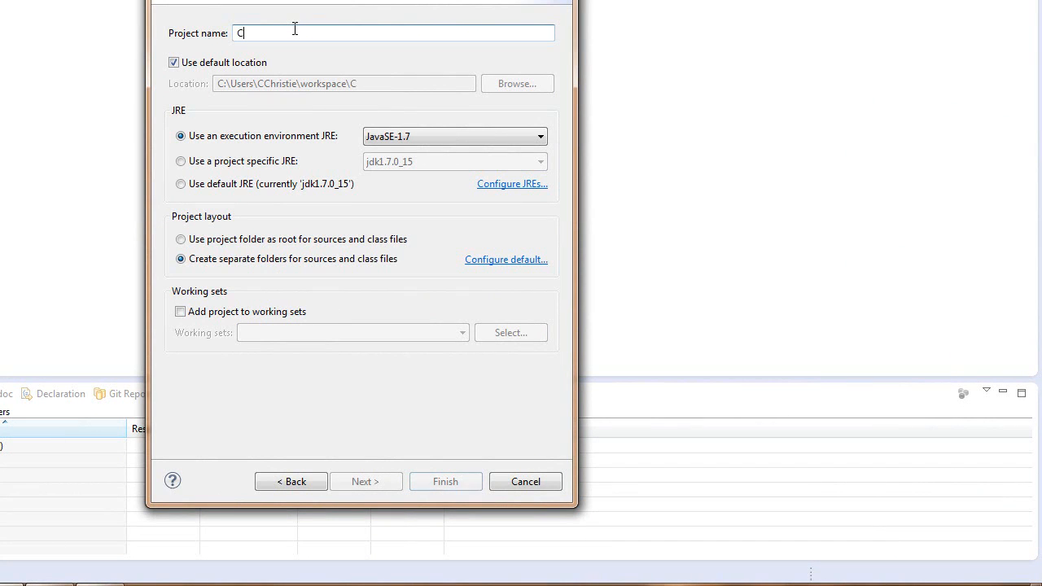
type("ompu")
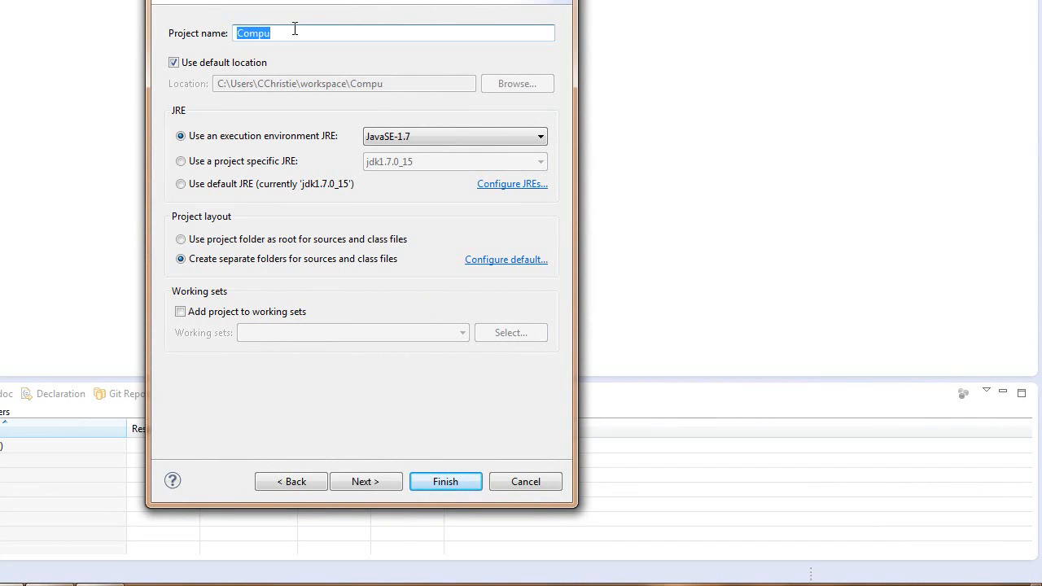
type("Daniel")
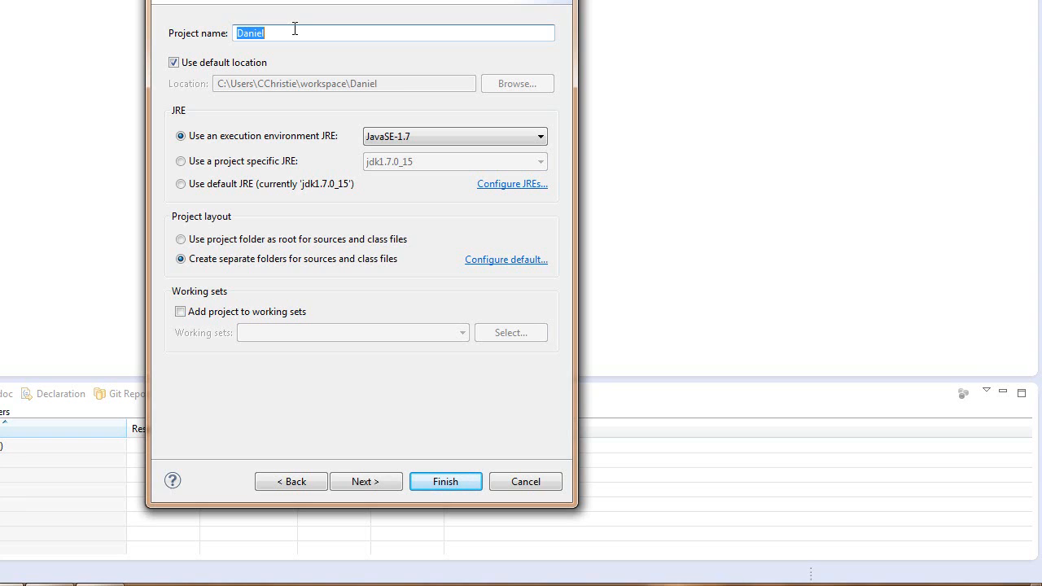
key("Delete")
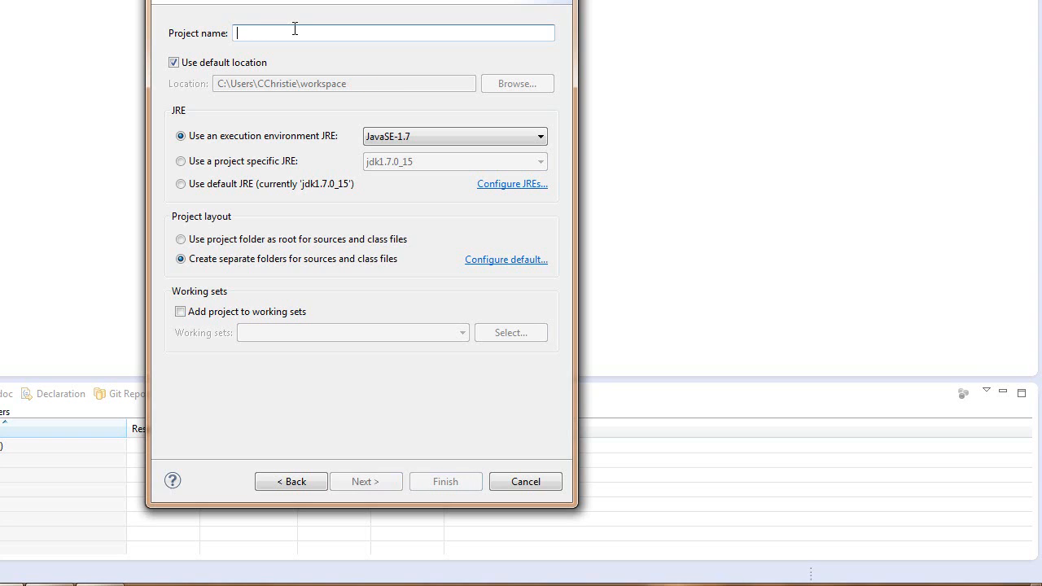
type("Hello")
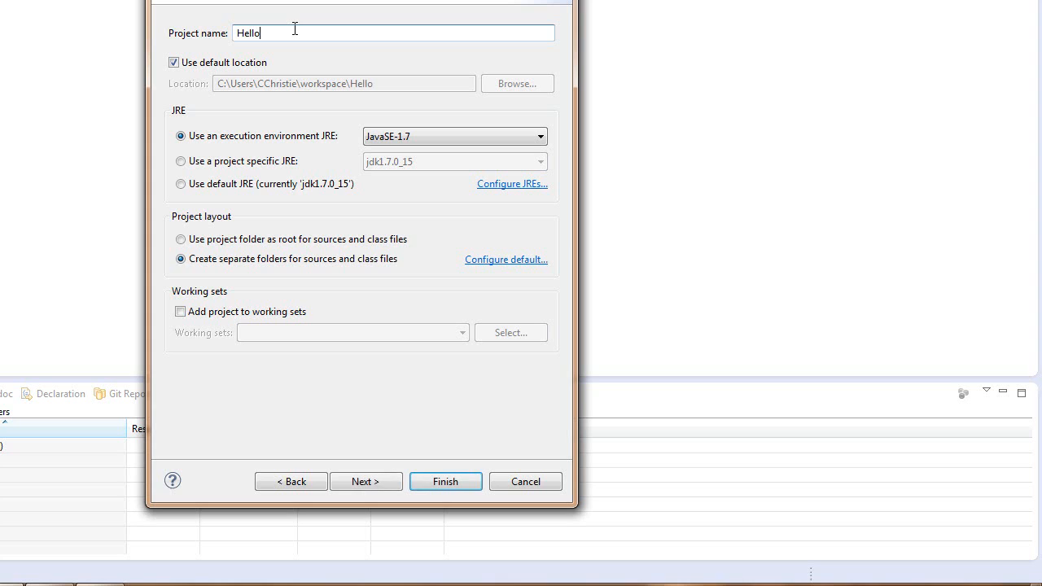
type("World")
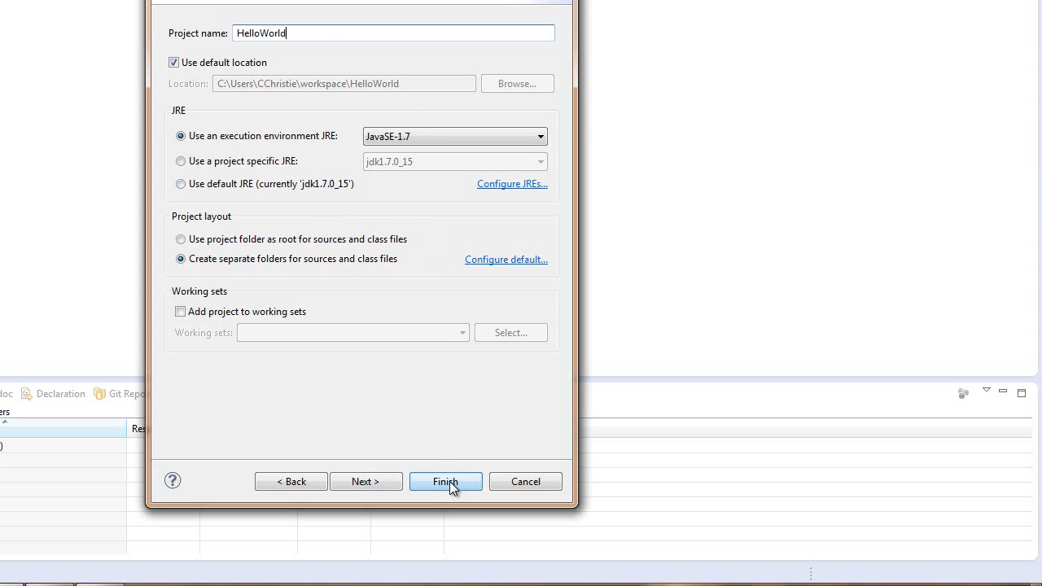
left_click(445, 481)
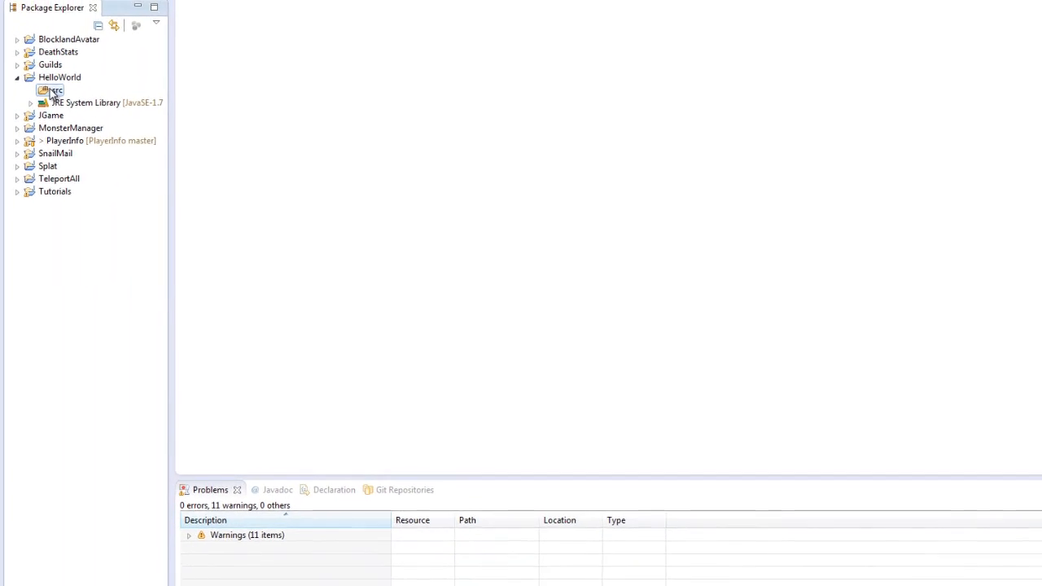
Bring up the New submenu for HelloWorld's src folder.
right_click(52, 90)
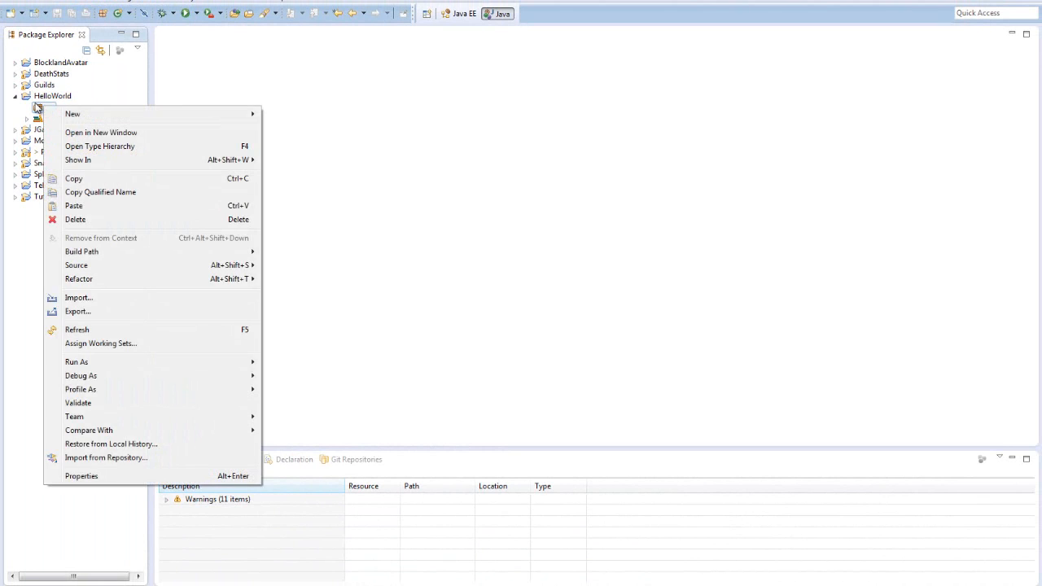
left_click(50, 106)
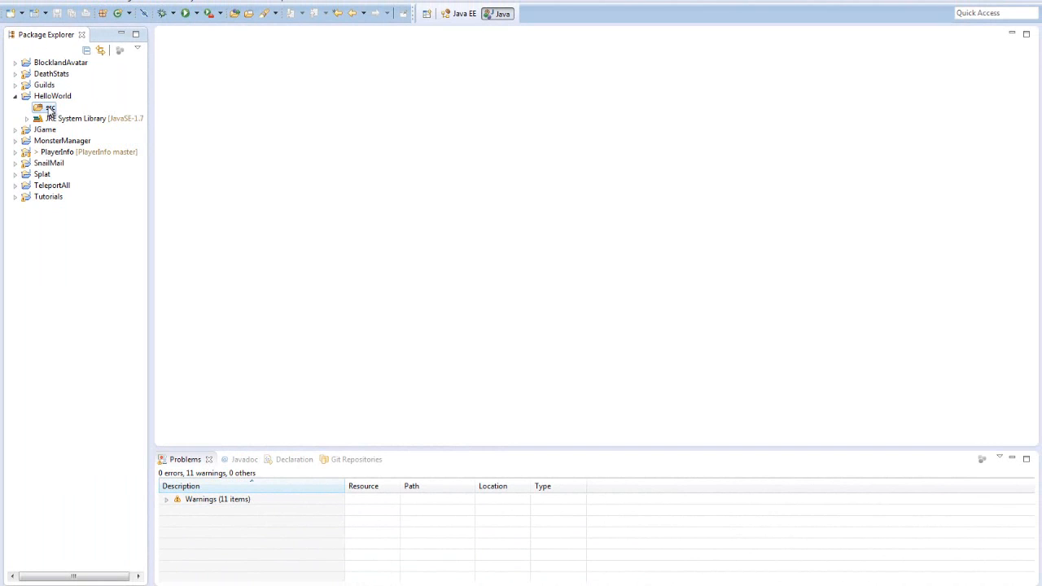
right_click(49, 107)
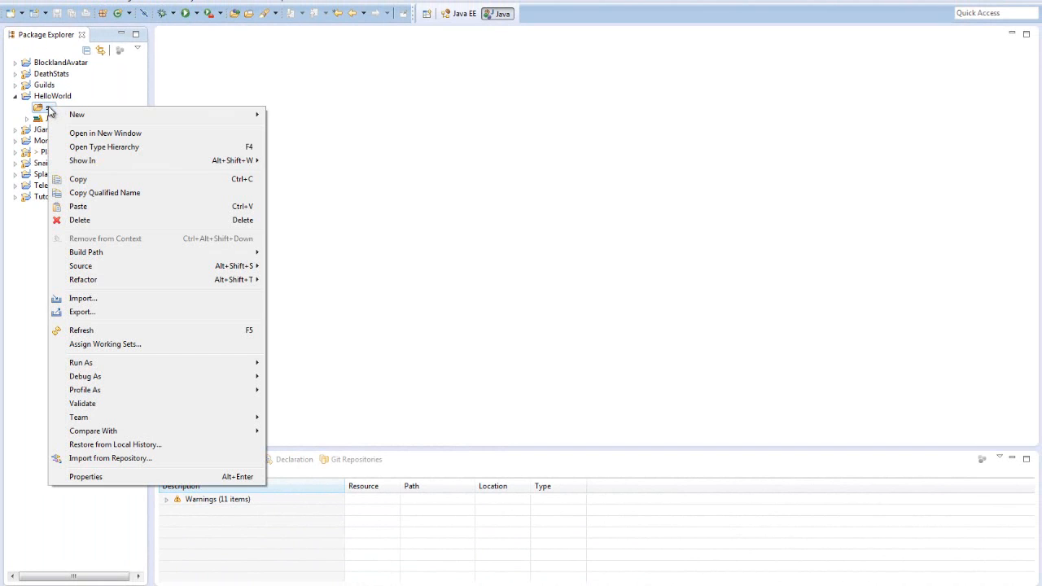
mouse_move(77, 114)
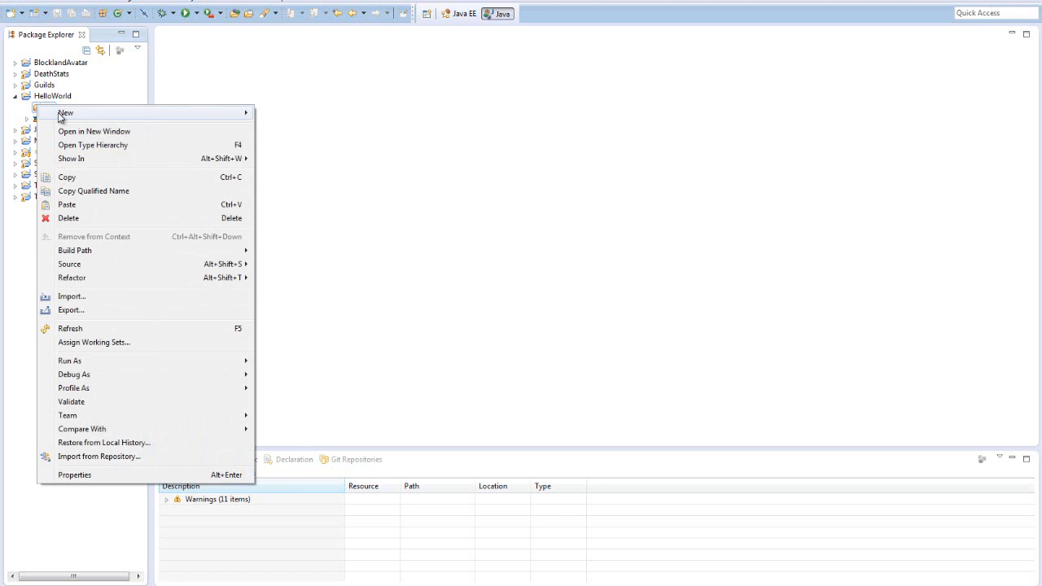
mouse_move(65, 113)
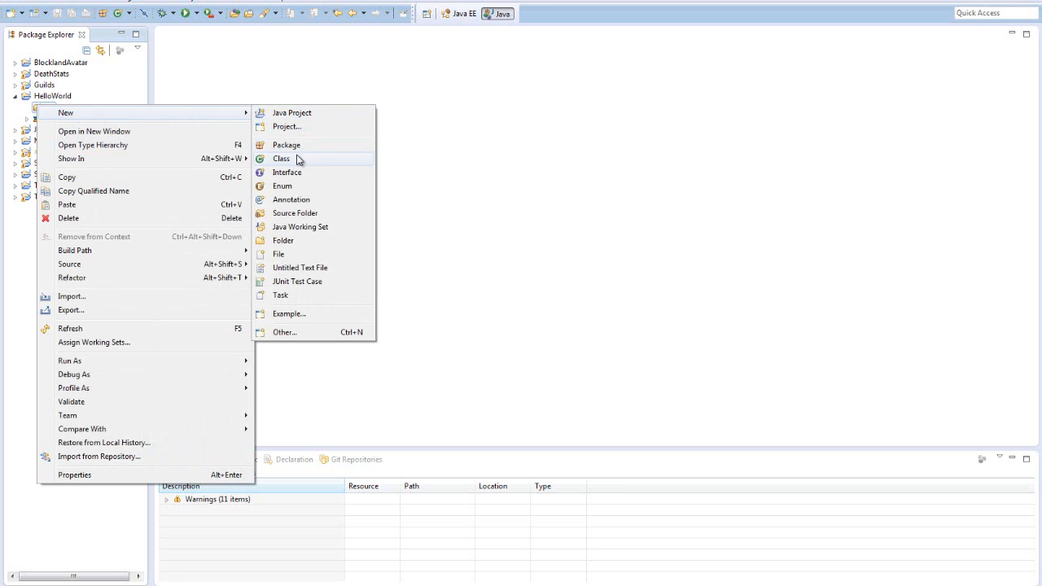
Create class 'Main' in src with the public static void main stub enabled.
left_click(280, 158)
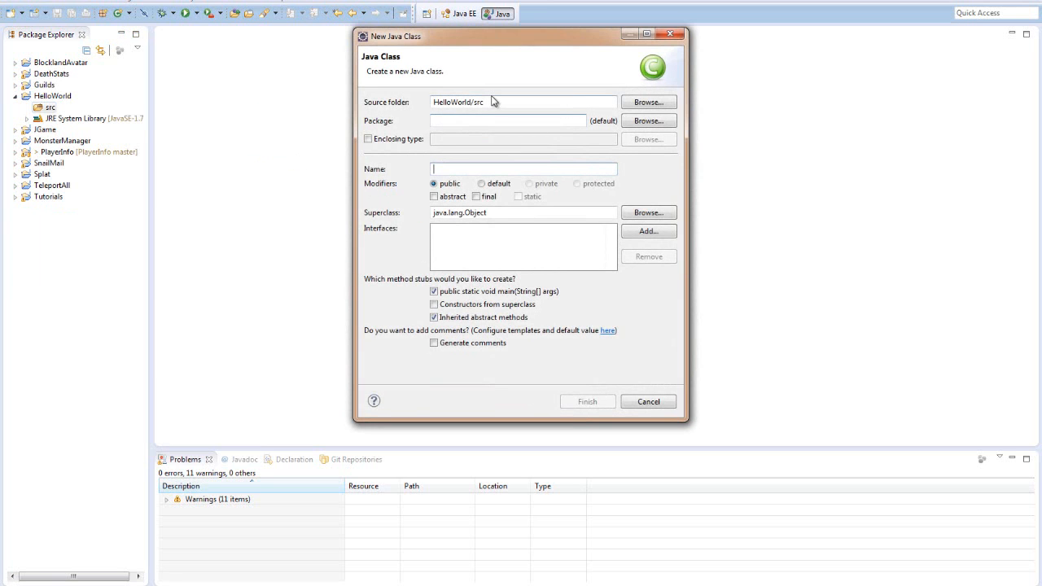
mouse_move(457, 165)
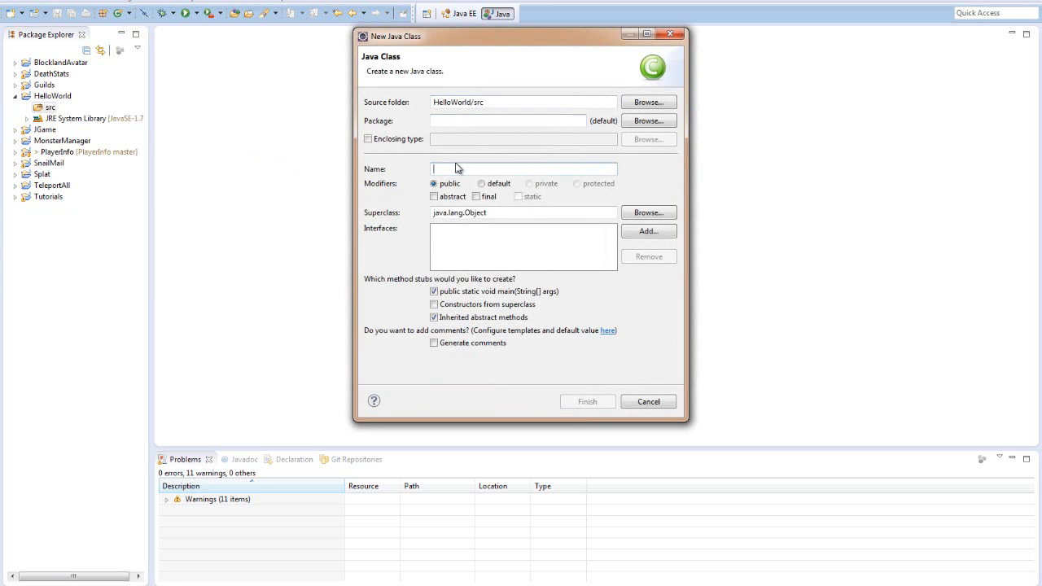
type("Main")
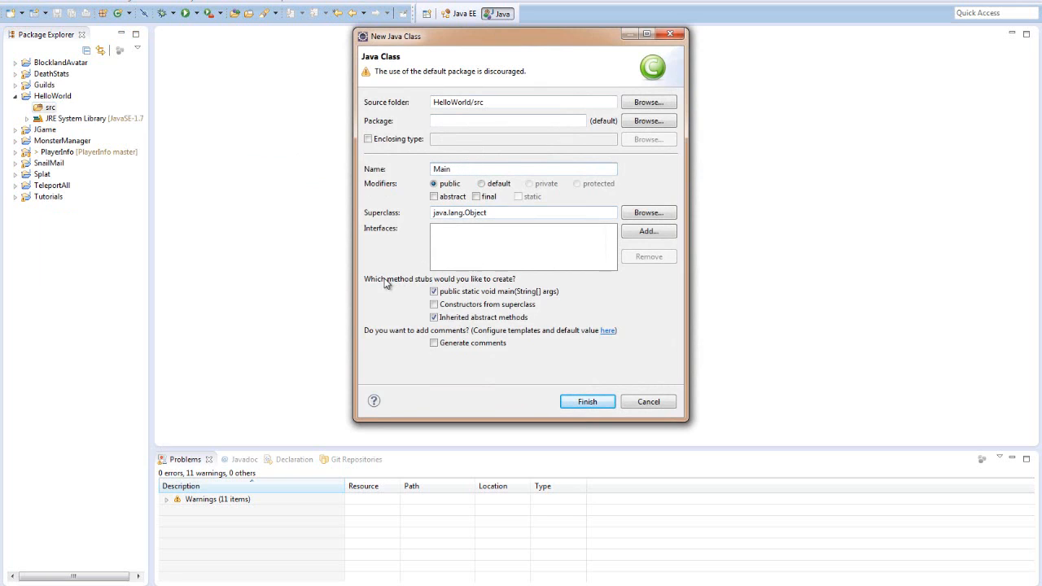
left_click(433, 291)
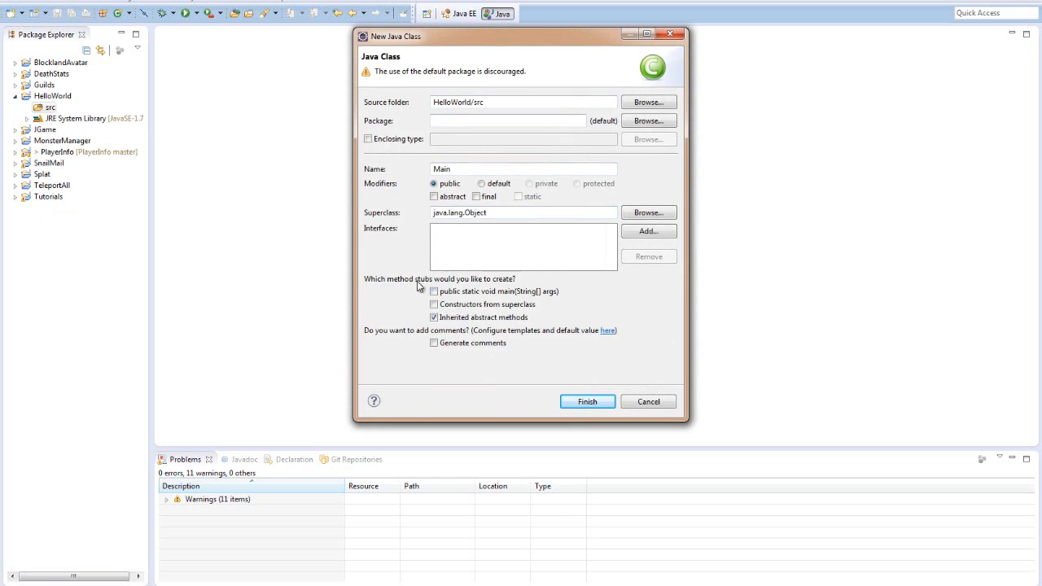
left_click(431, 291)
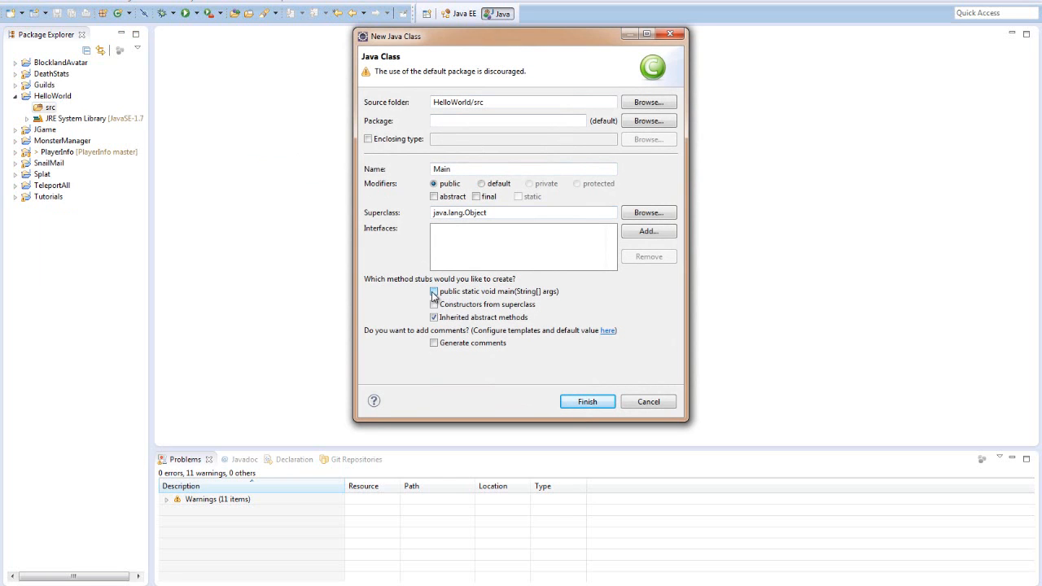
left_click(433, 291)
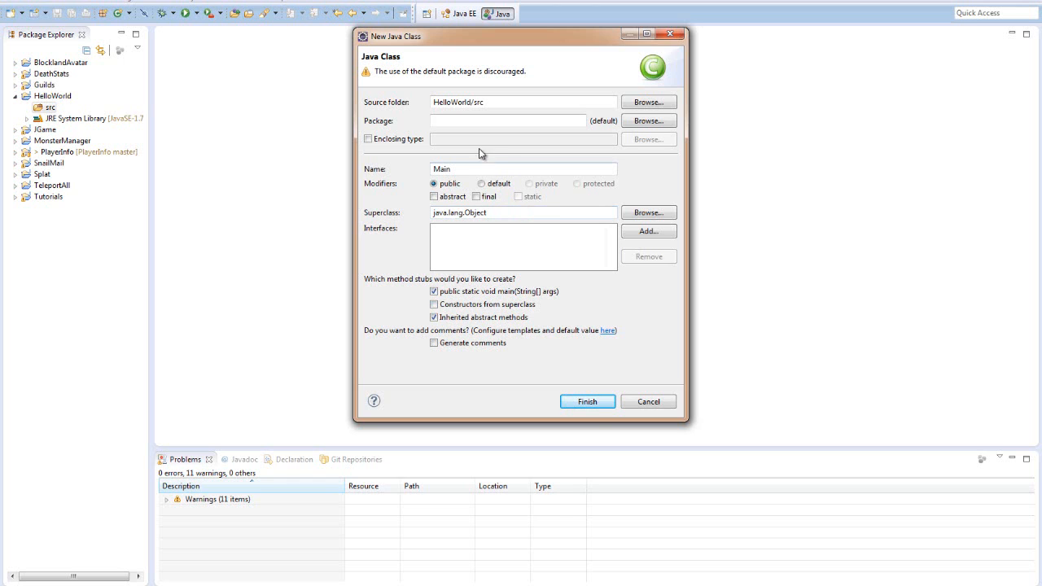
left_click(587, 402)
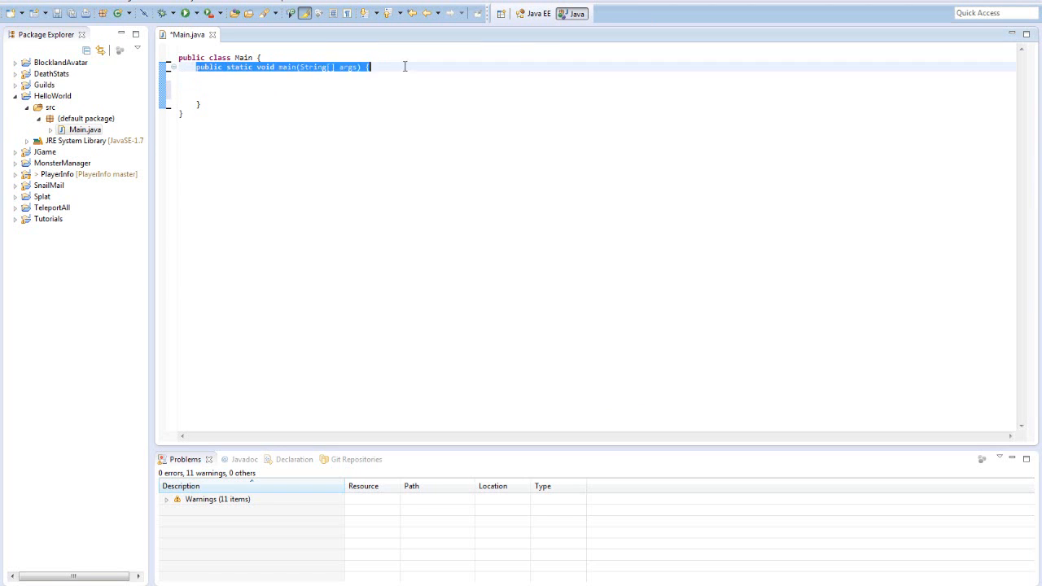
Add the comment '//In here' inside Main's main method body.
left_click(385, 69)
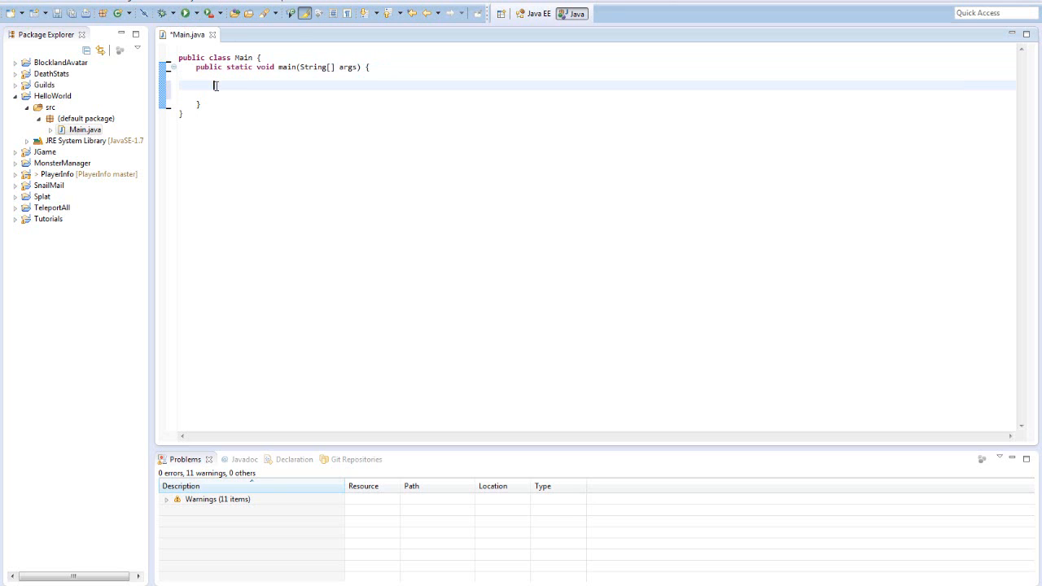
type("//In here")
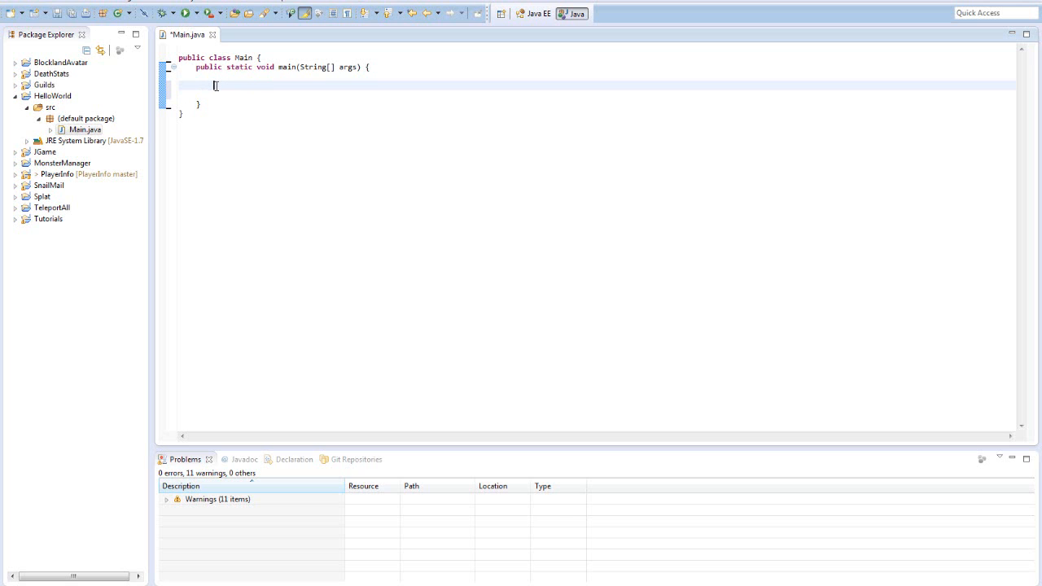
Write an empty System.out.println(""); statement in main.
type("Sys")
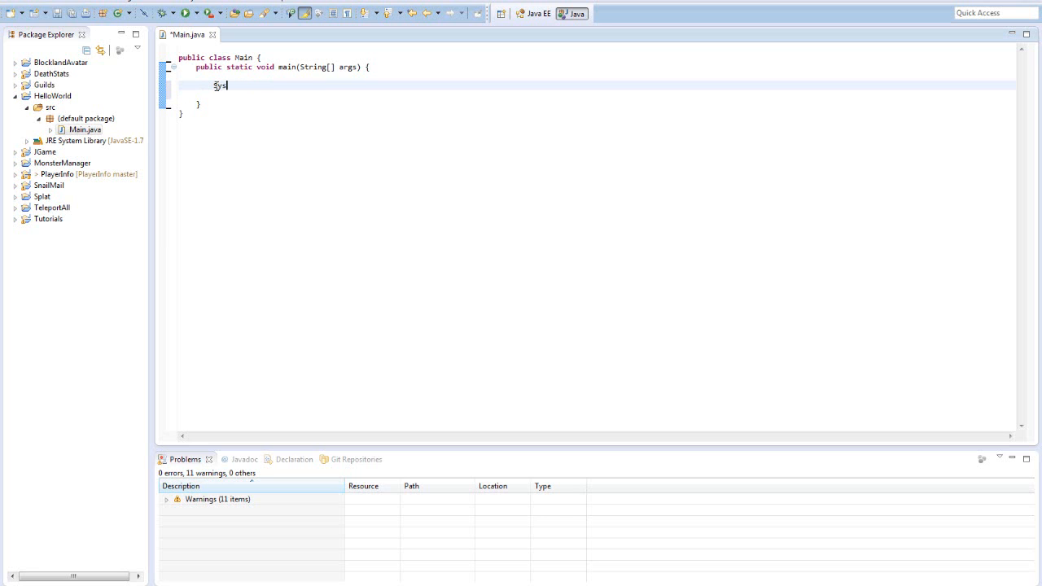
type("tem.out.println(\"")
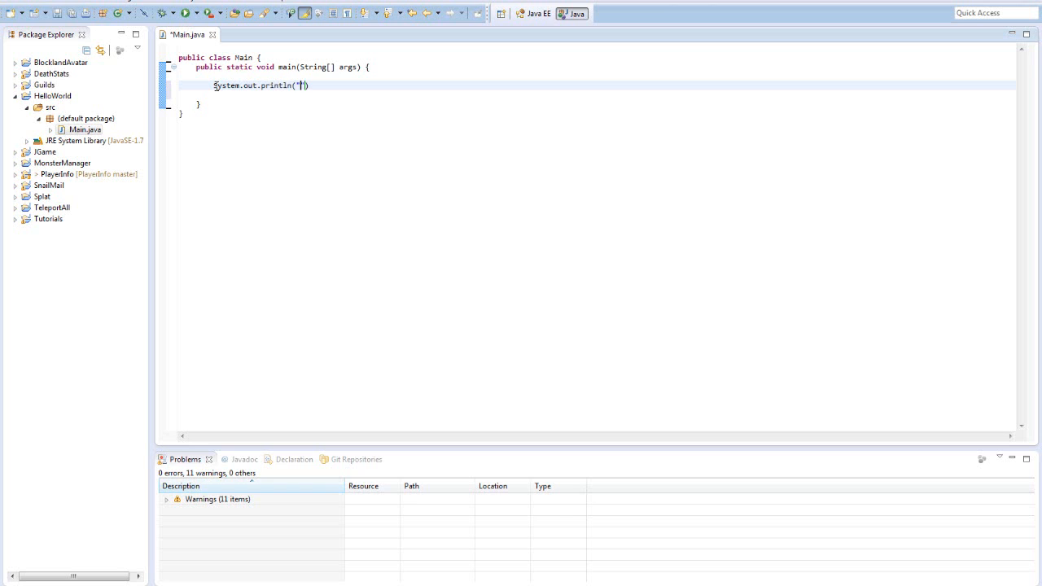
type("\");")
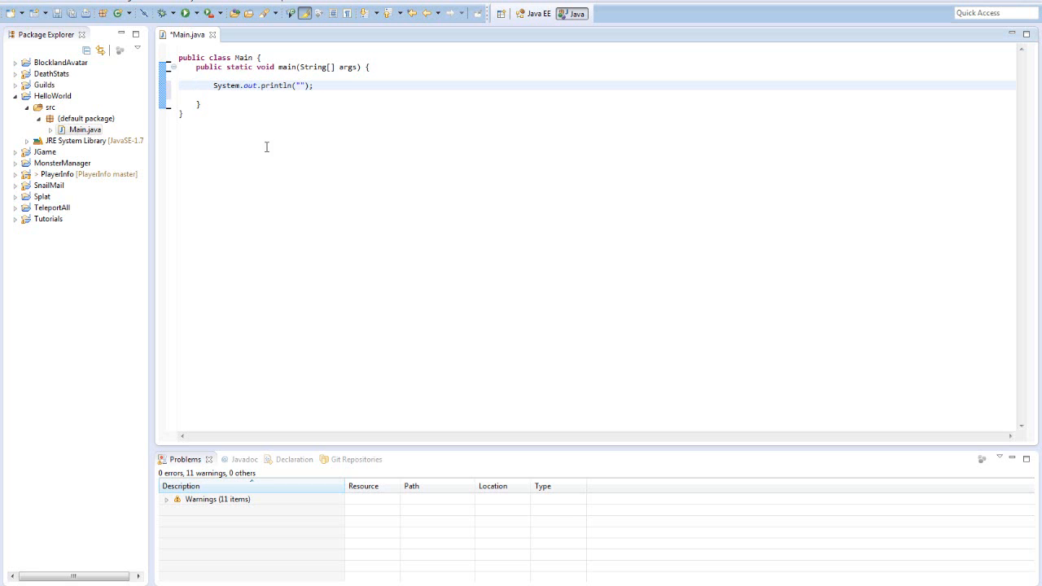
mouse_move(285, 107)
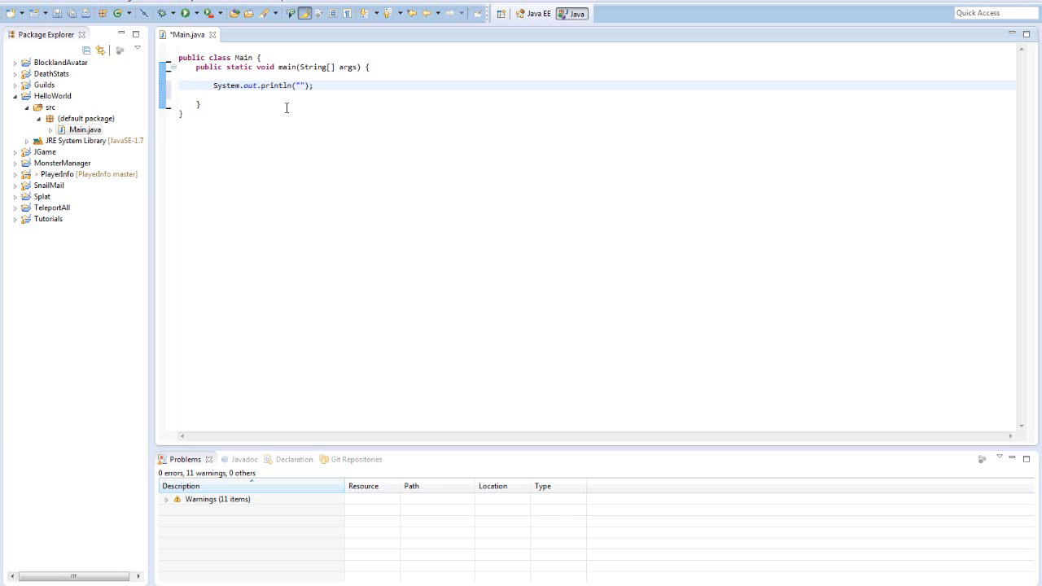
mouse_move(224, 85)
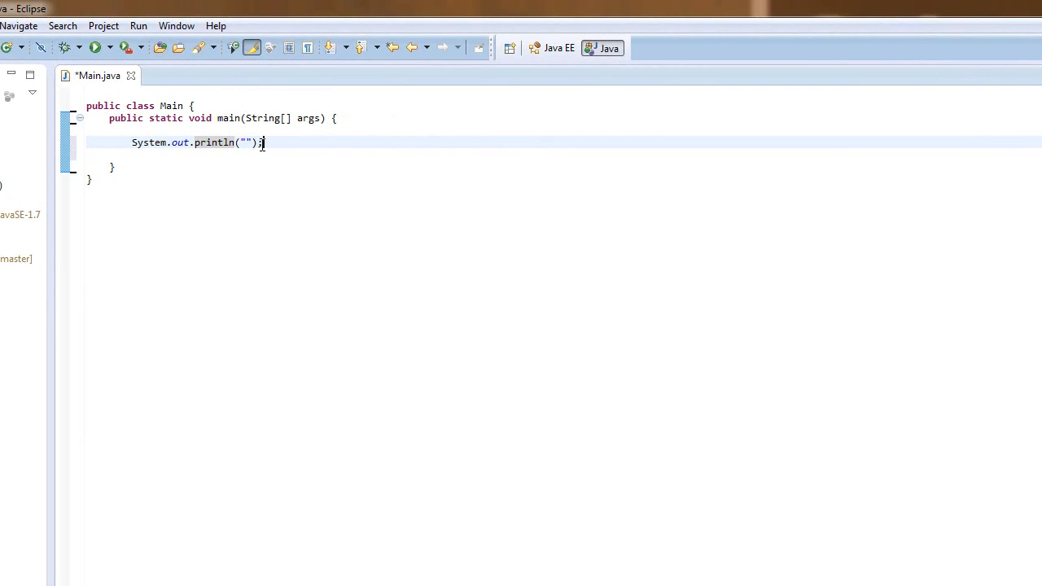
double_click(245, 143)
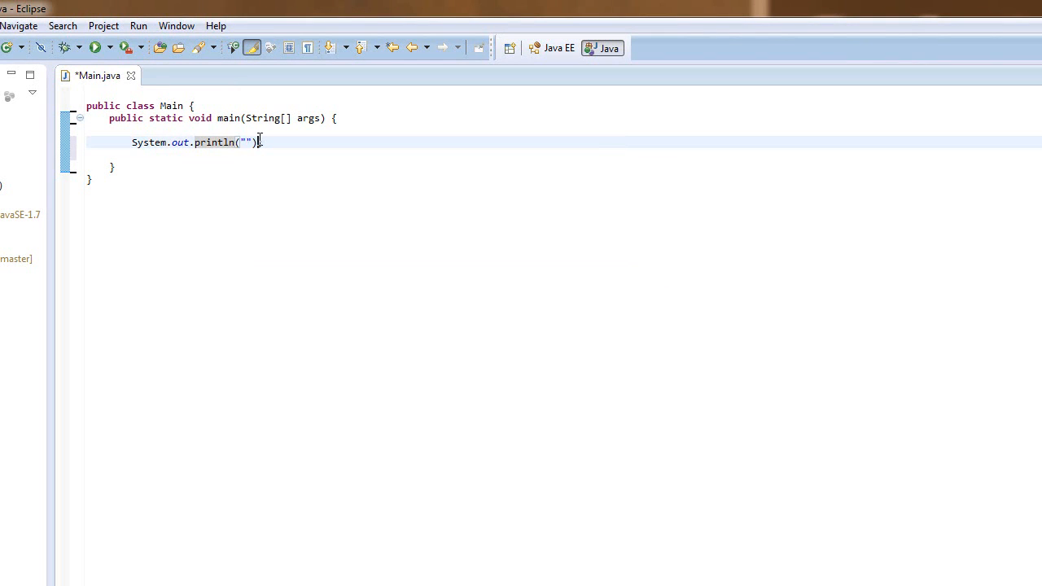
type(";")
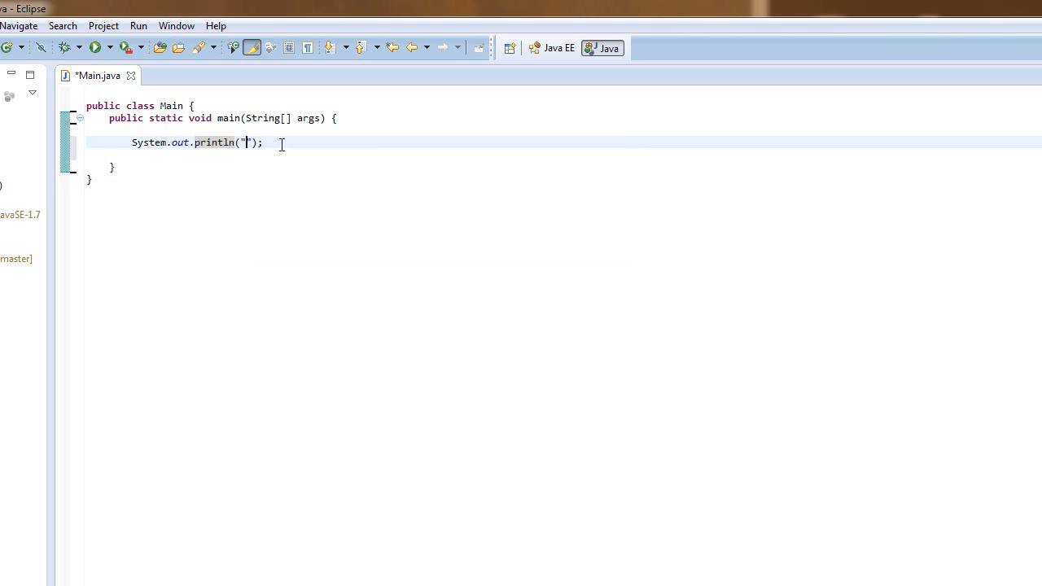
Make the println print "this will print to the console!".
type("\"")
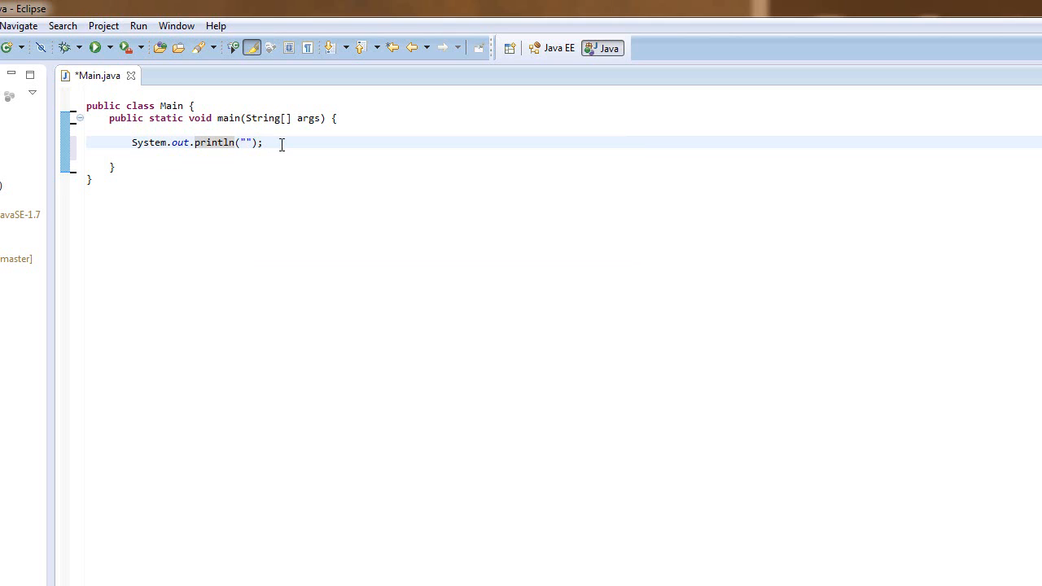
type("this will print to")
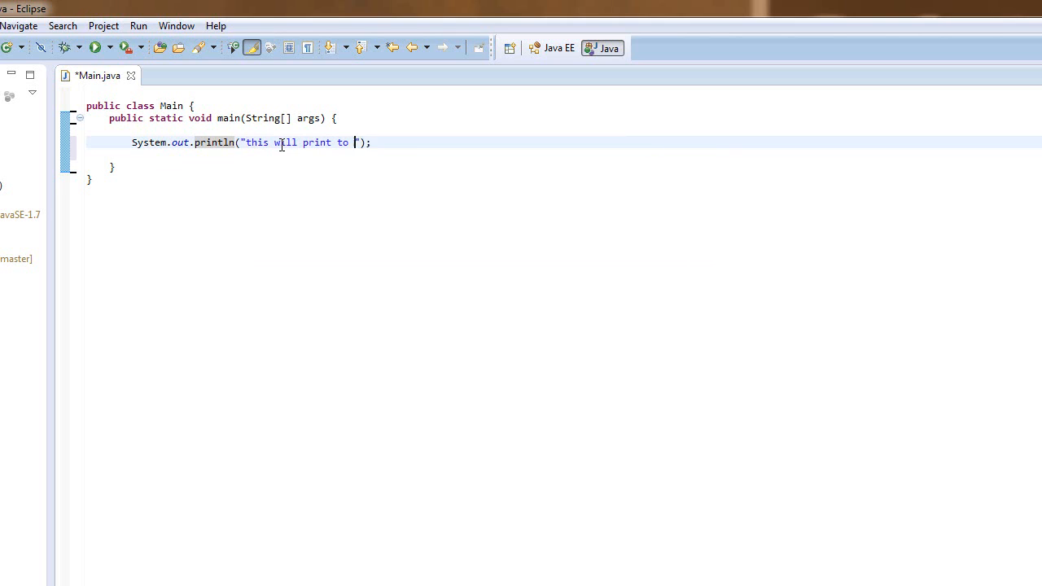
type("the console!")
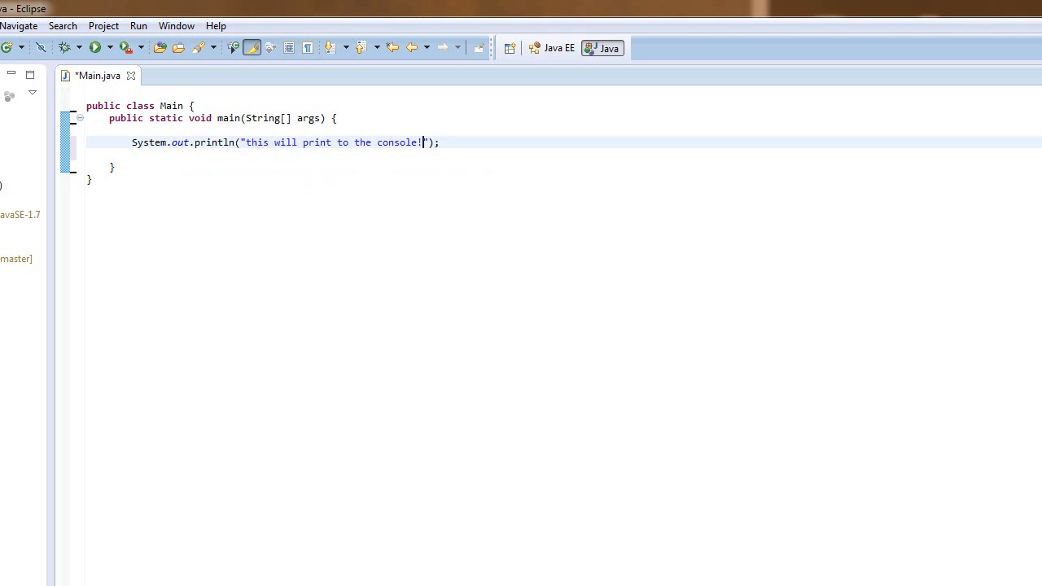
left_click_drag(423, 143, 317, 143)
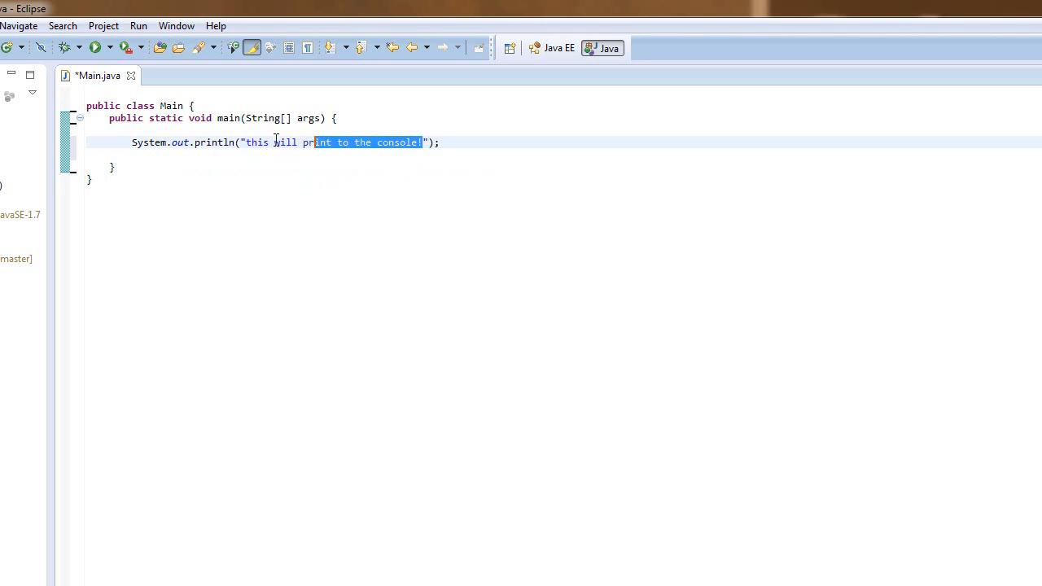
triple_click(244, 142)
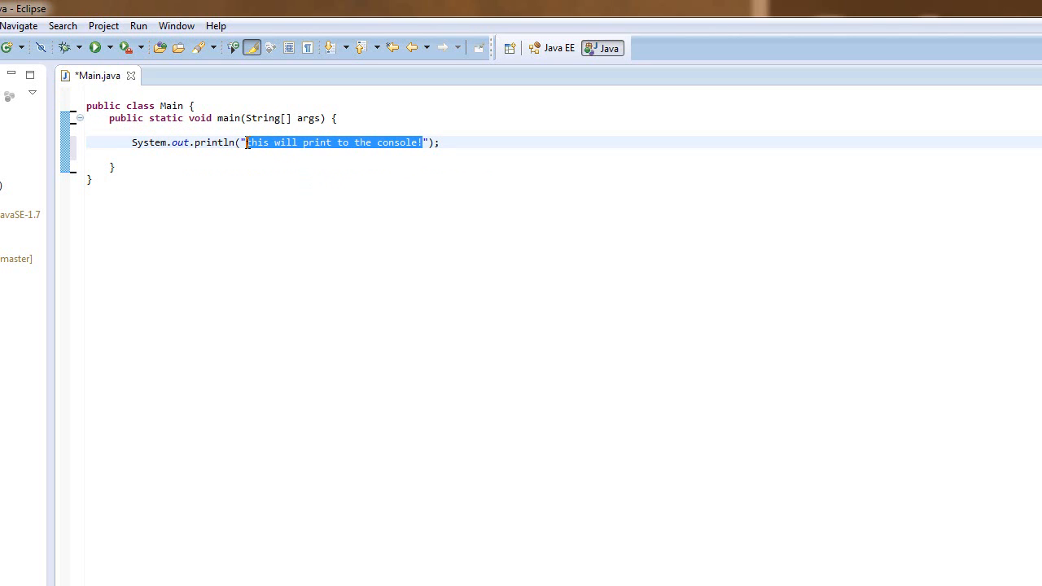
left_click(246, 142)
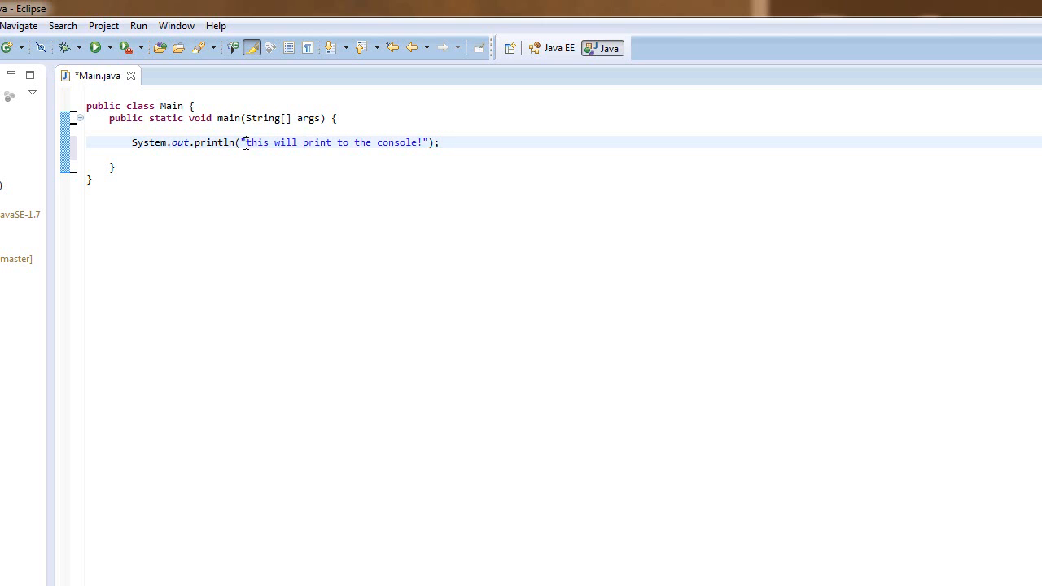
mouse_move(98, 47)
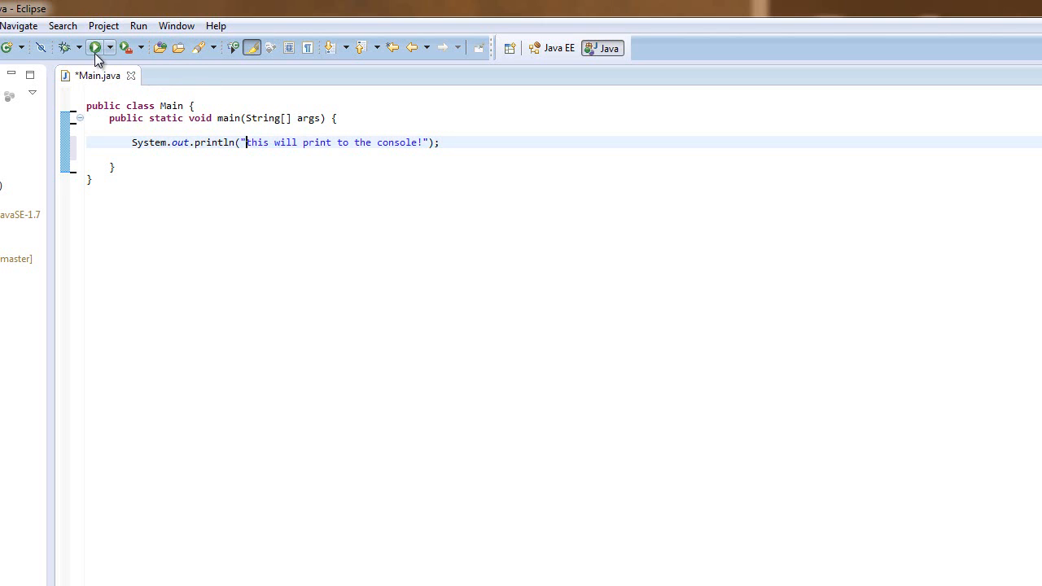
mouse_move(96, 52)
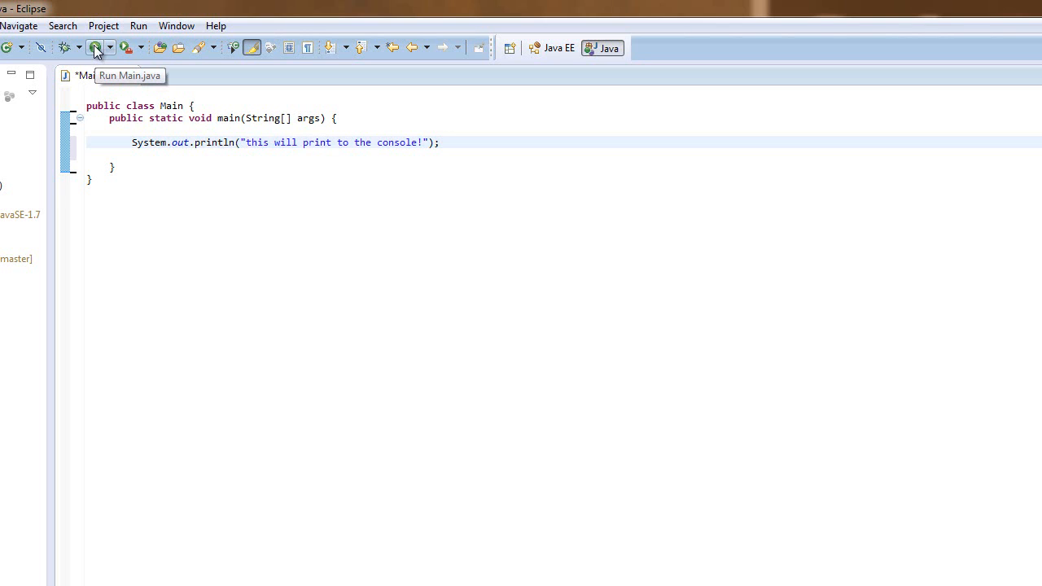
Save and run Main.java, displaying "this will print to the console!" in the console.
left_click(97, 44)
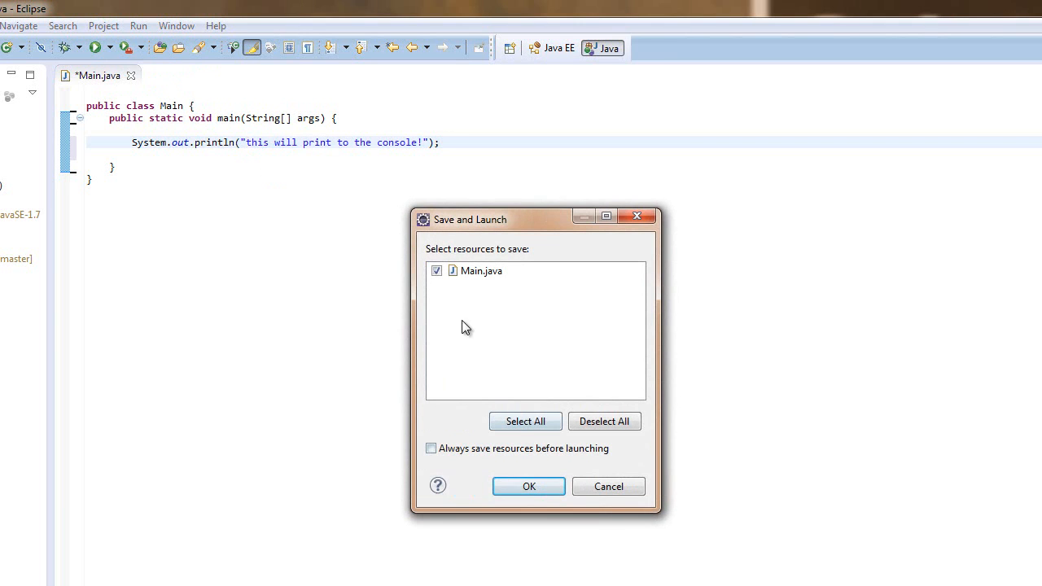
mouse_move(548, 435)
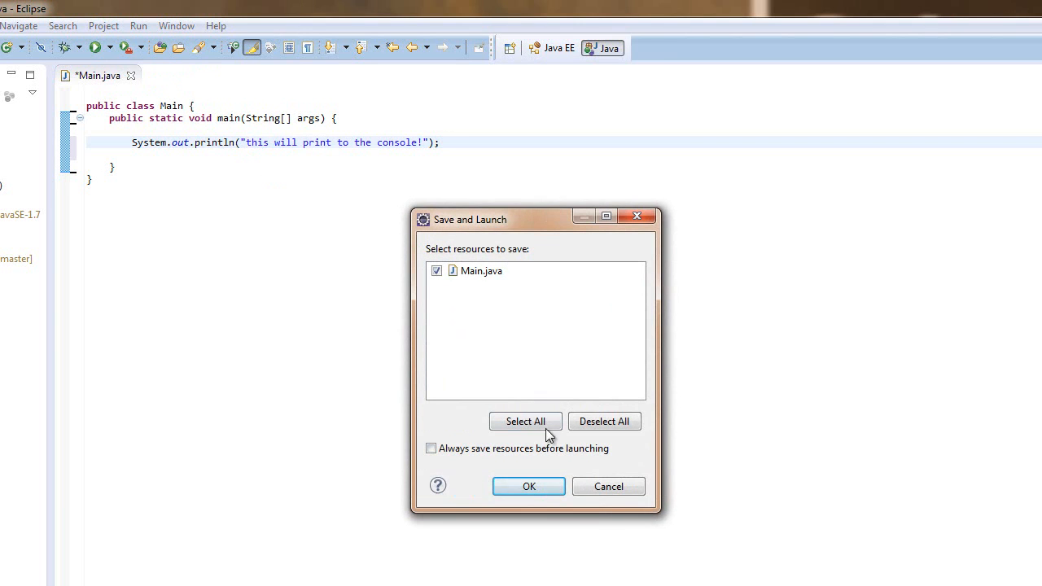
left_click(528, 487)
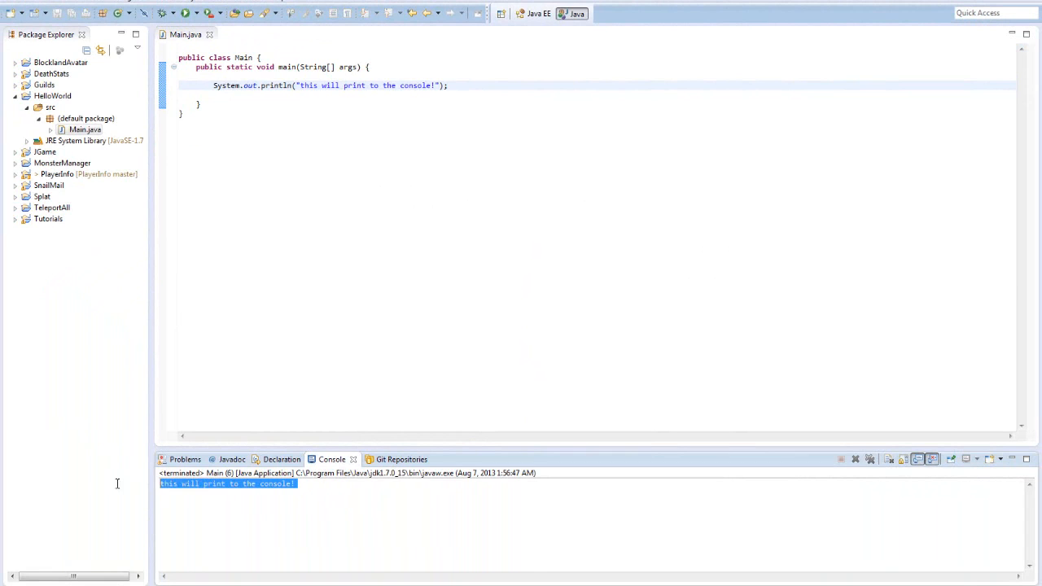
mouse_move(147, 486)
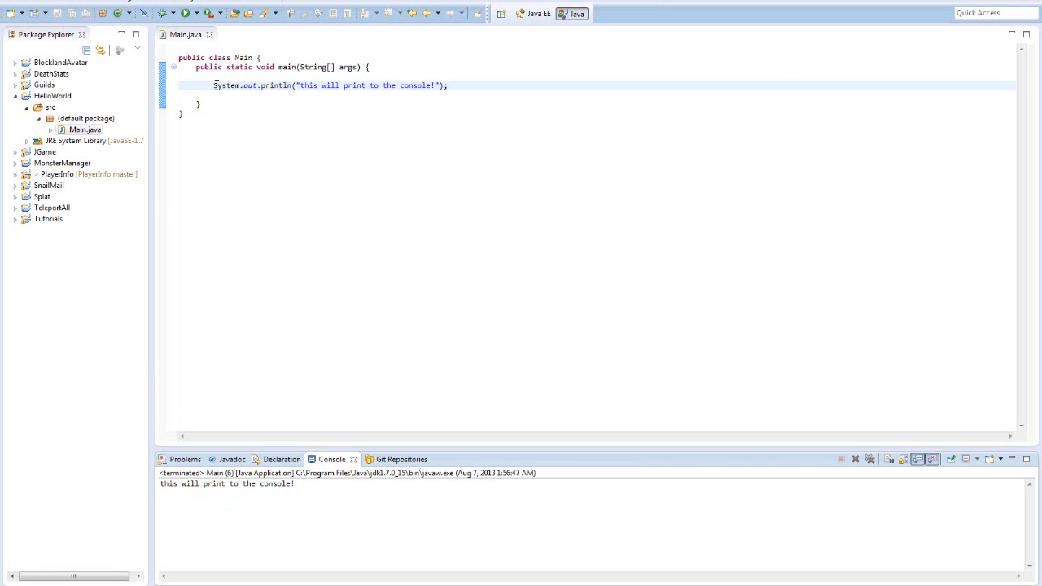
left_click_drag(214, 85, 338, 84)
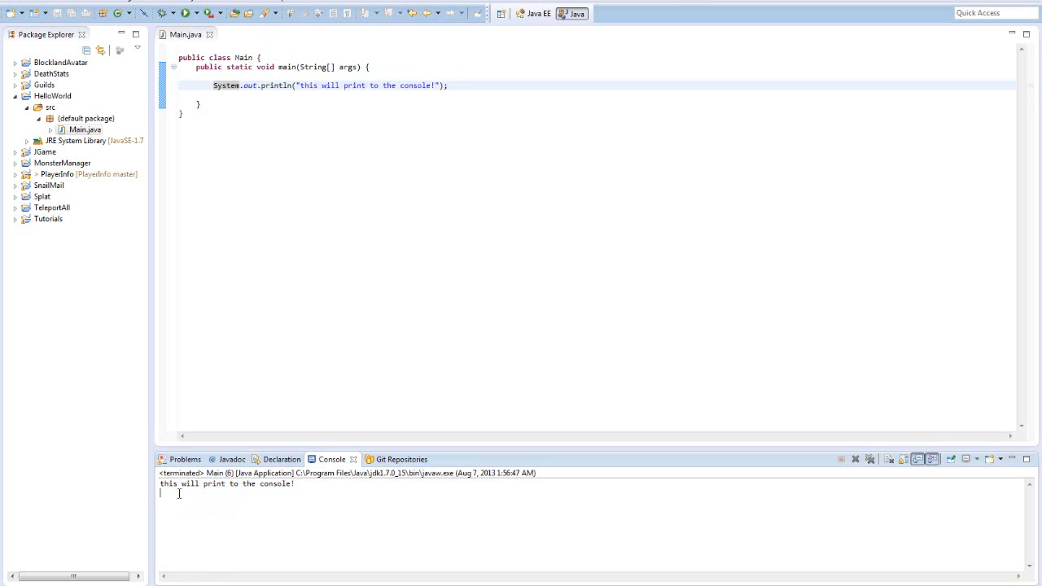
mouse_move(257, 523)
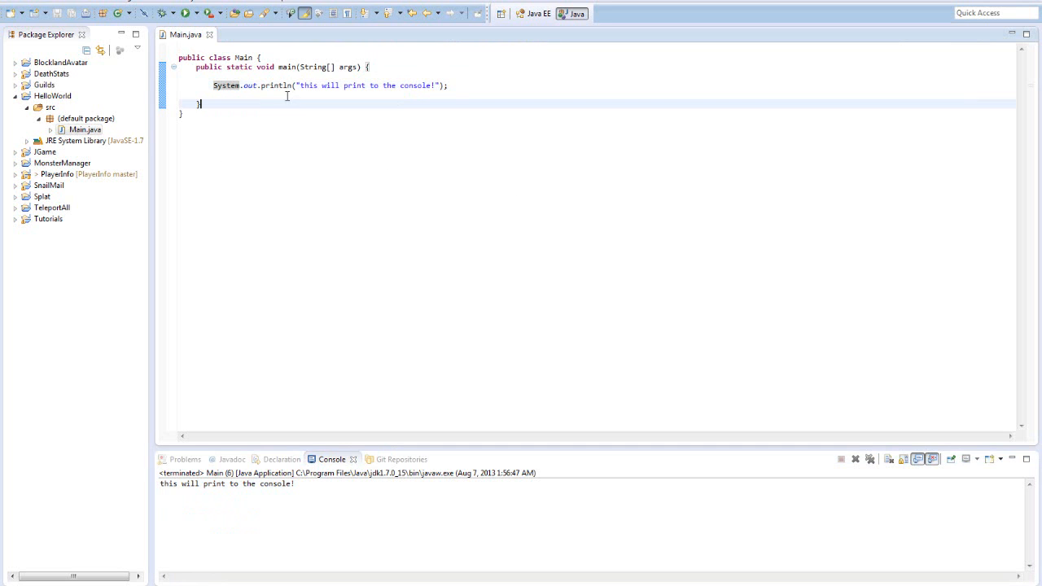
mouse_move(291, 86)
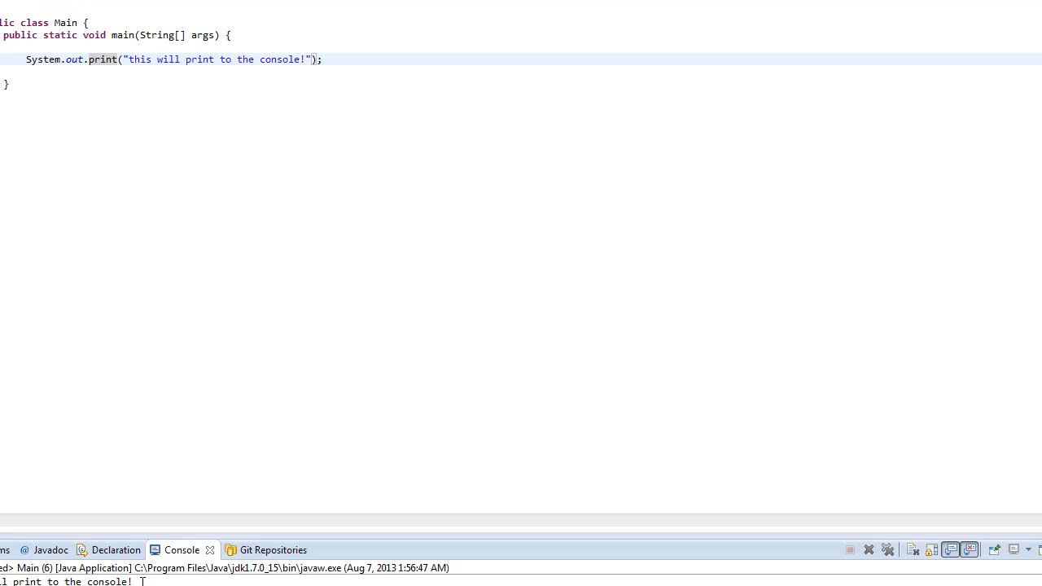
mouse_move(306, 99)
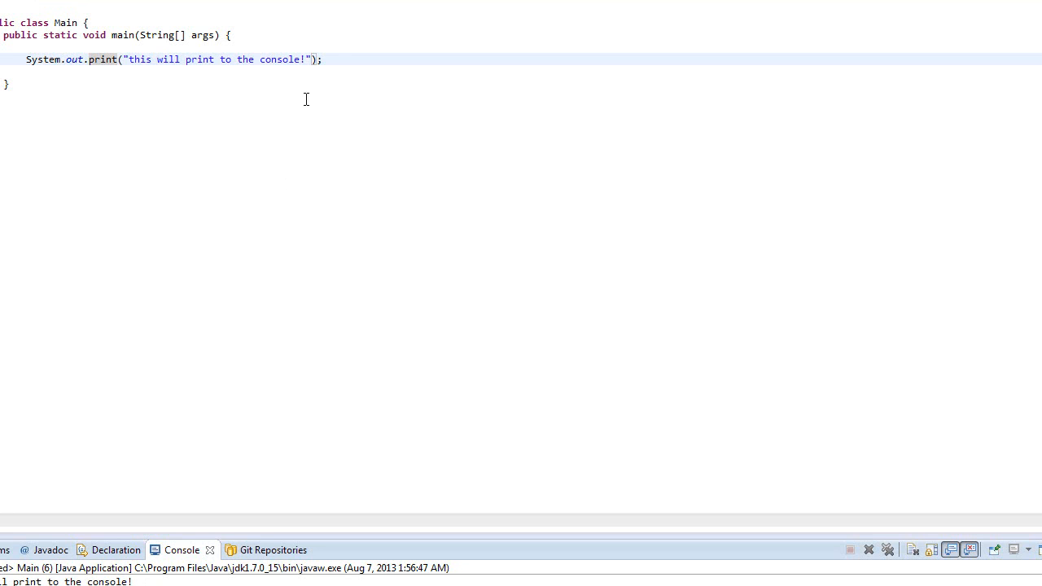
Add System.out.print("This will print also"); after the first statement.
left_click(325, 59)
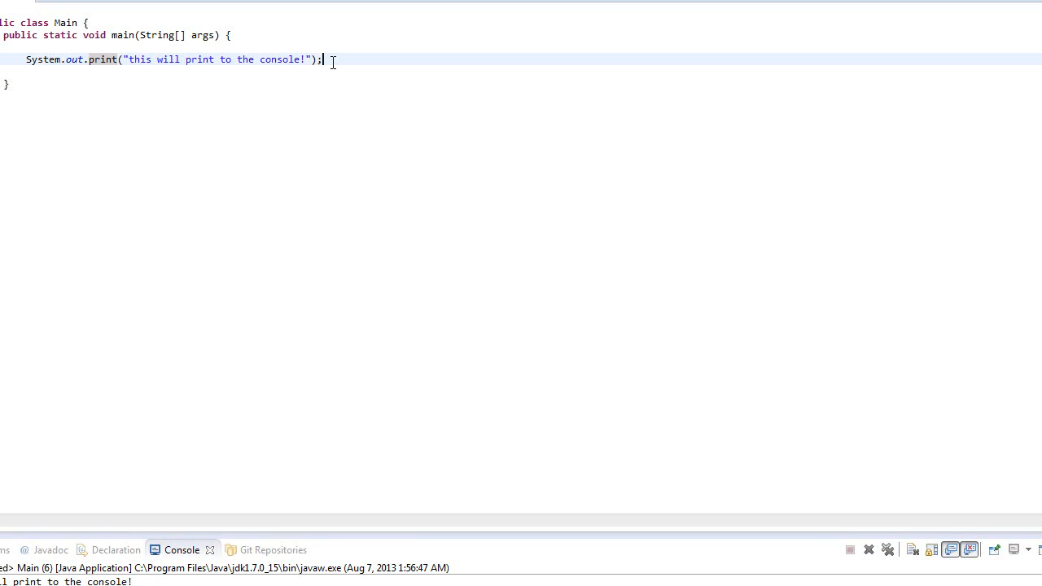
type("System.")
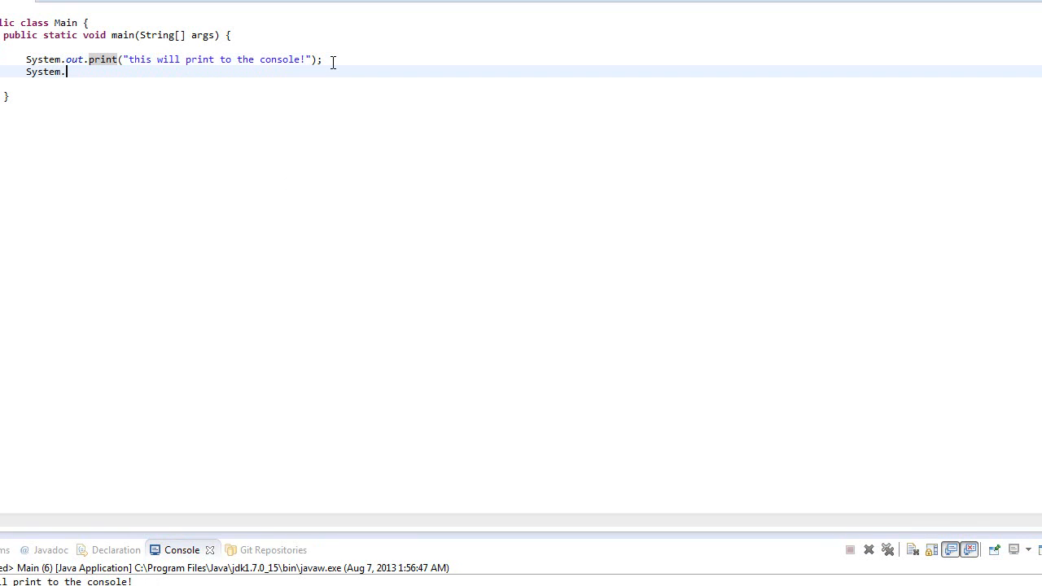
type("out.print(\"")
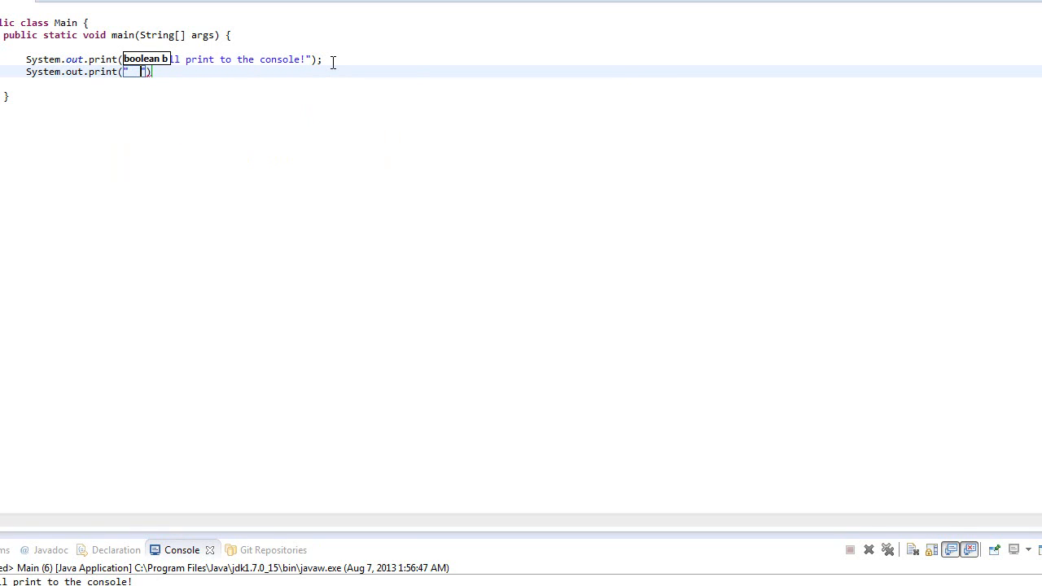
type("This will p")
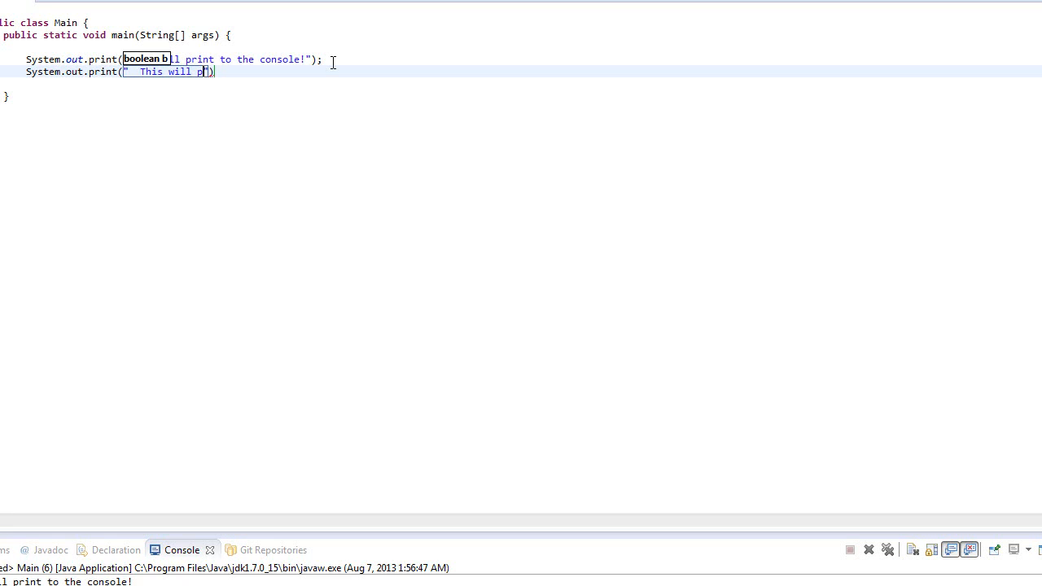
type("also")
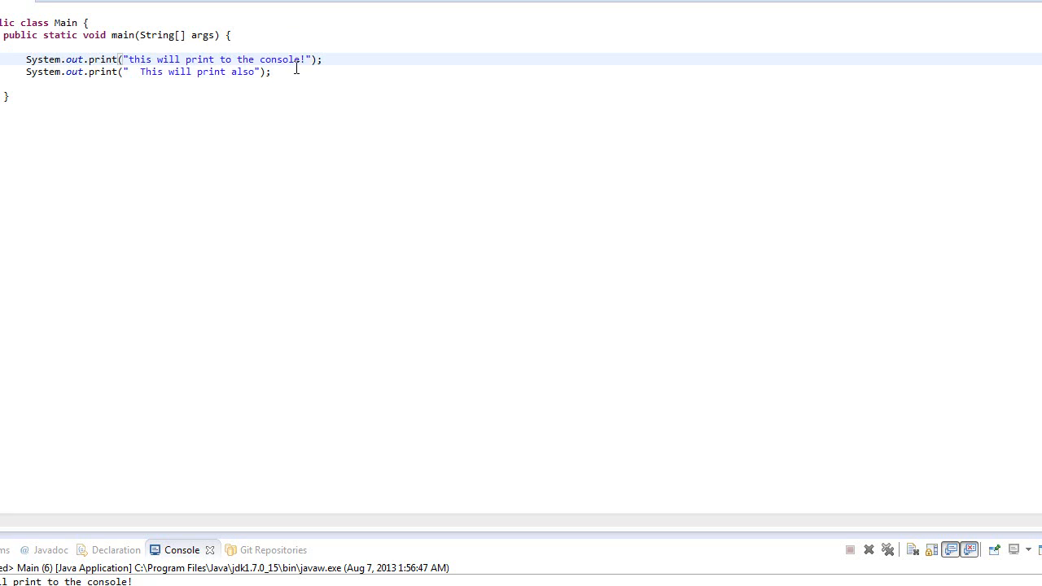
left_click_drag(136, 71, 195, 72)
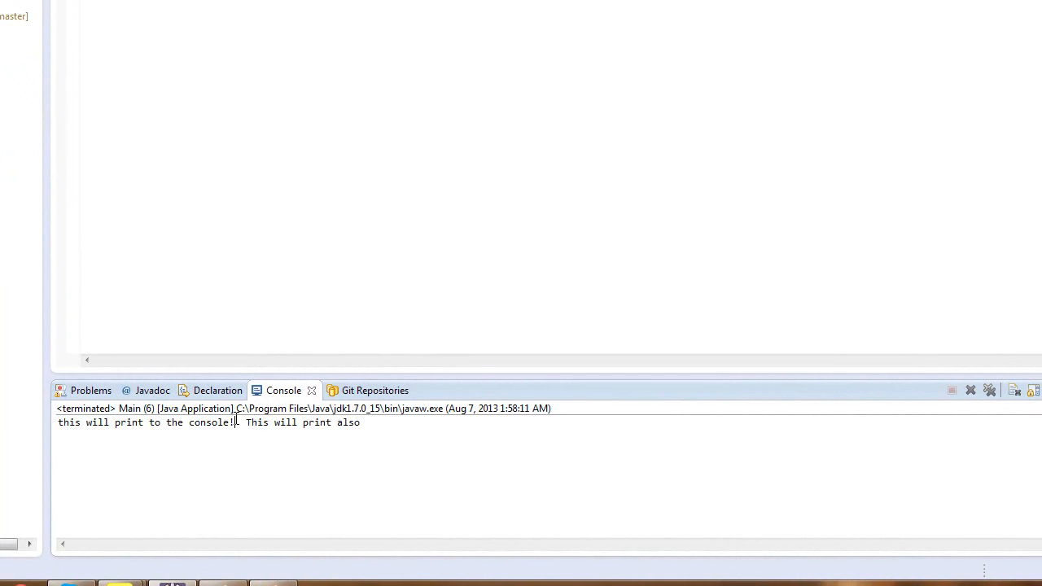
Change the first print back to println, then save and rerun.
left_click_drag(246, 423, 360, 422)
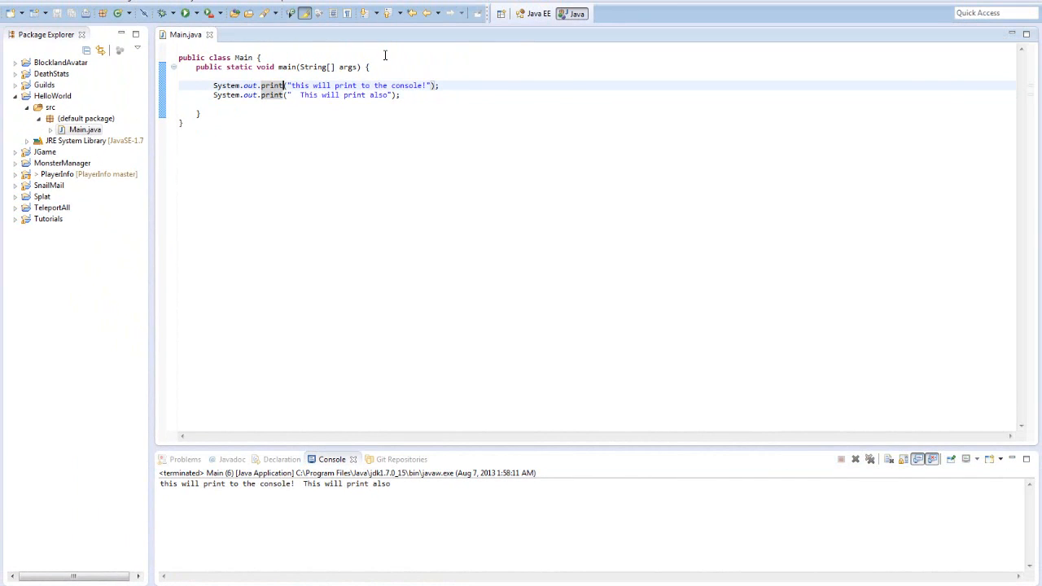
type("ln")
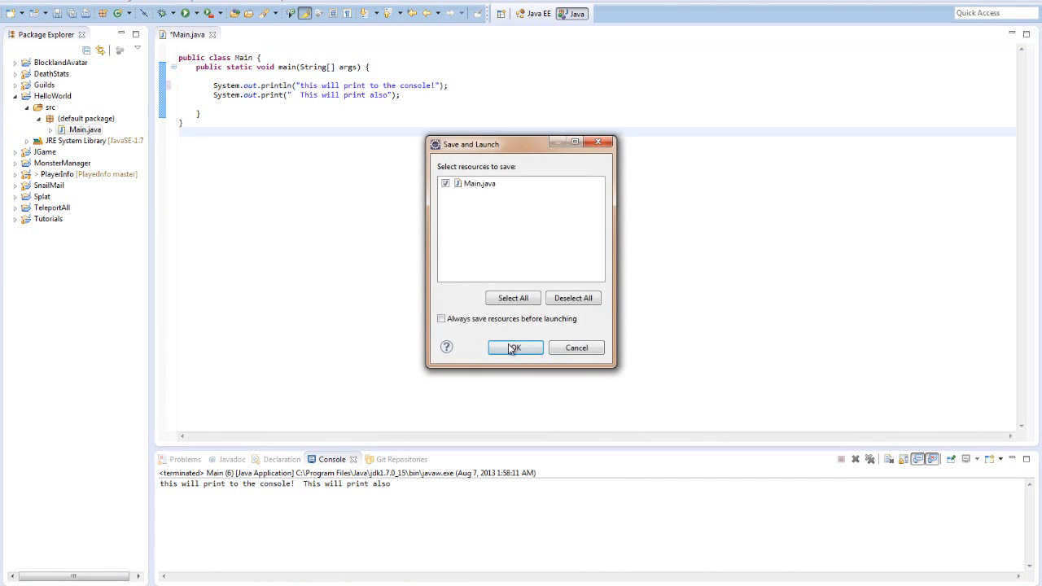
left_click(515, 348)
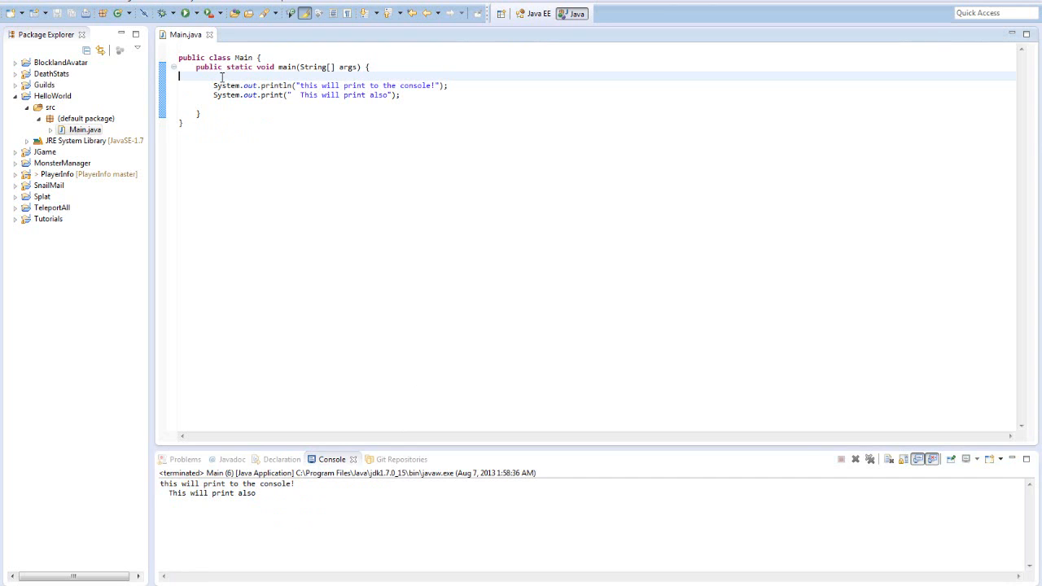
Write //Database, //Game, //more stuff and //Grocery list on separate lines atop main.
type("/")
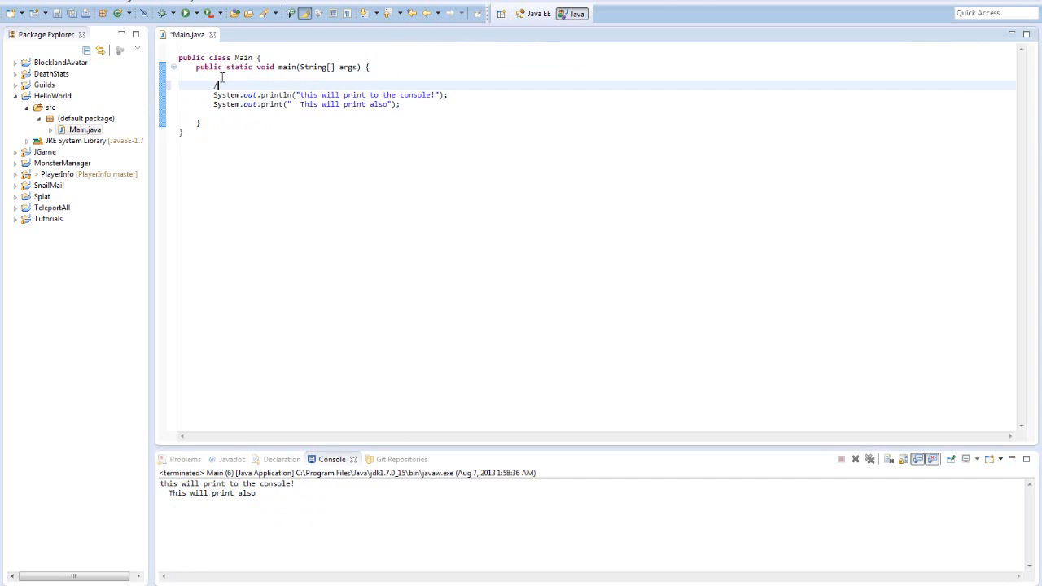
type("/Database")
type("//")
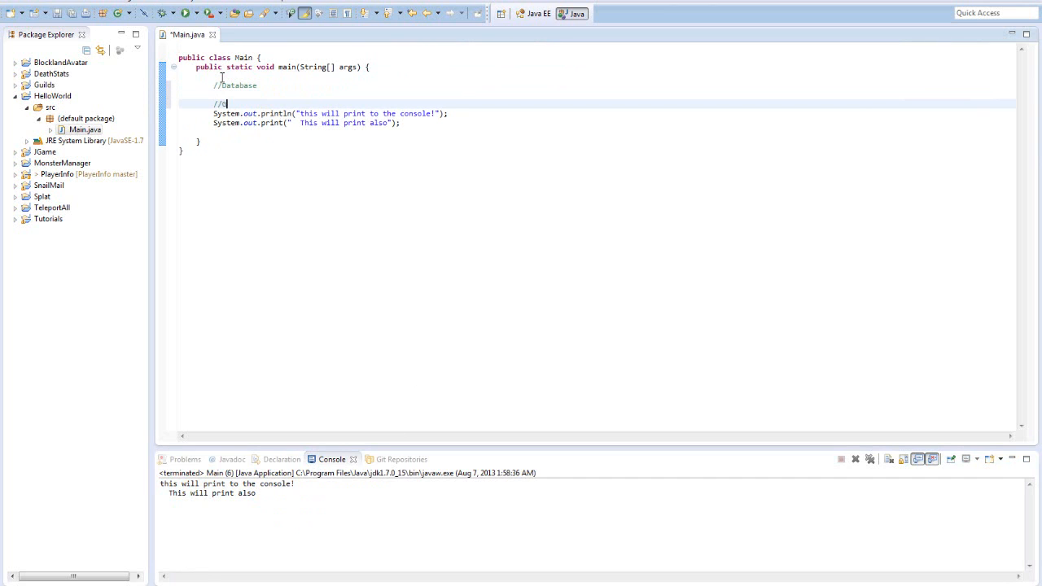
type("Game")
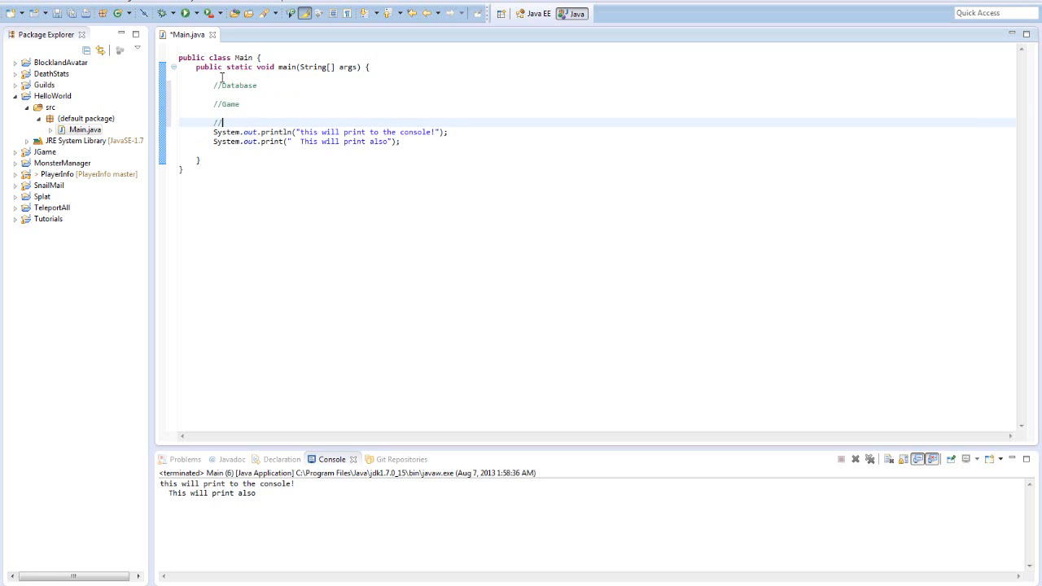
type("more stuff")
type("//")
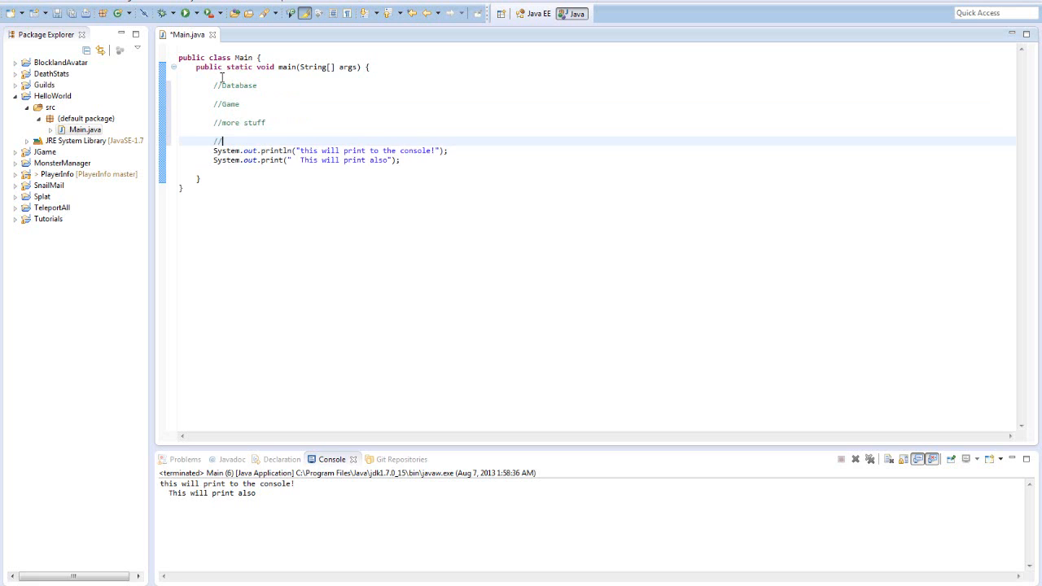
type("Grocery list")
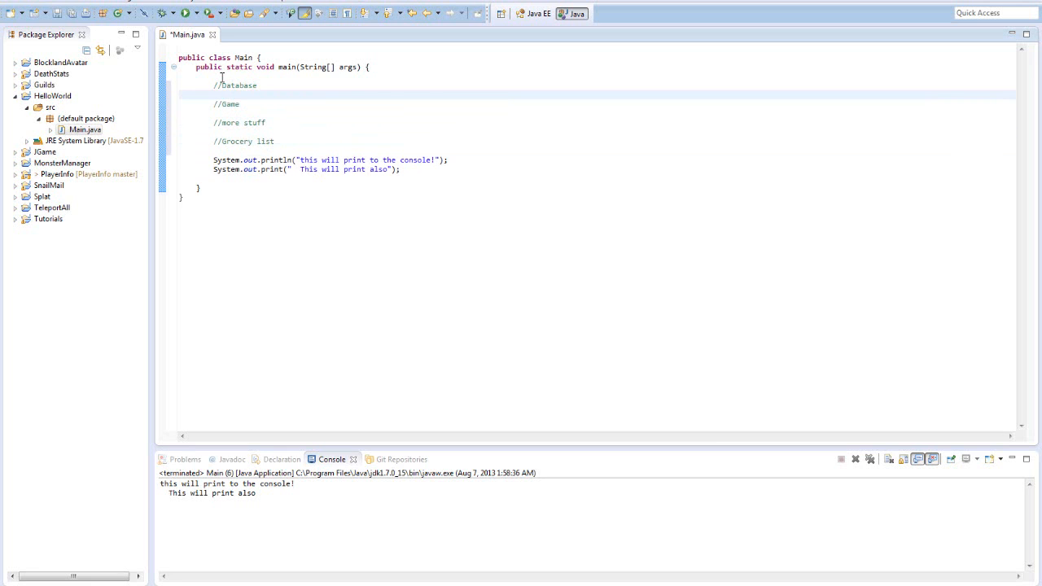
Under //Database, add System.out.println("I am in the database section of my code");.
type("System")
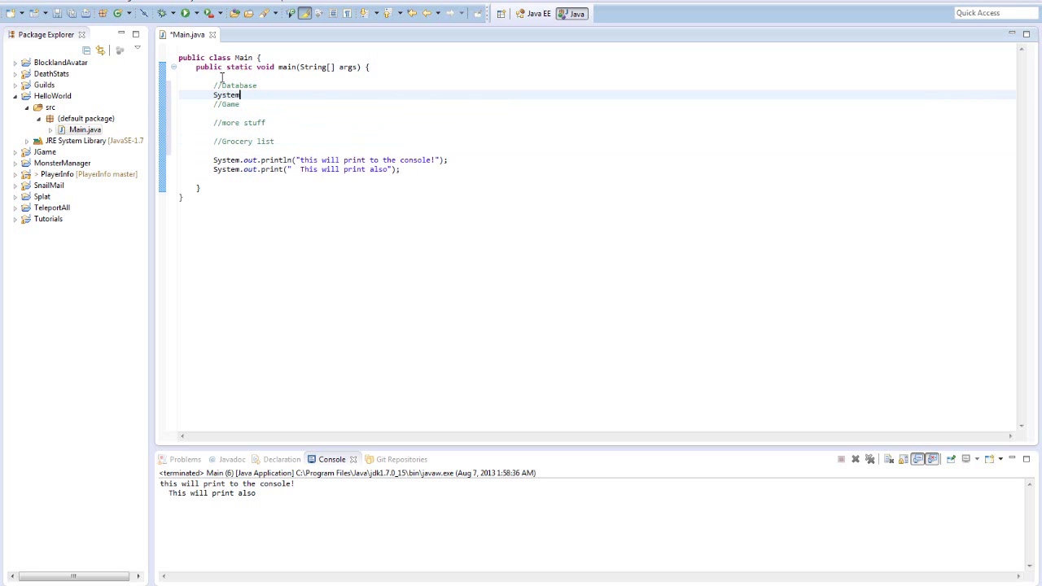
type(".out.println")
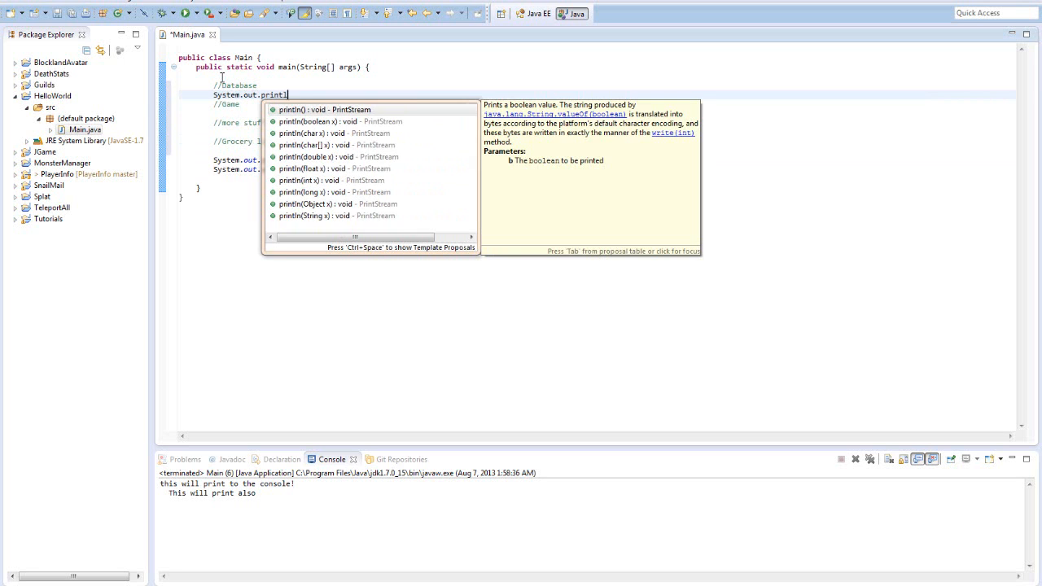
type("(\"\")")
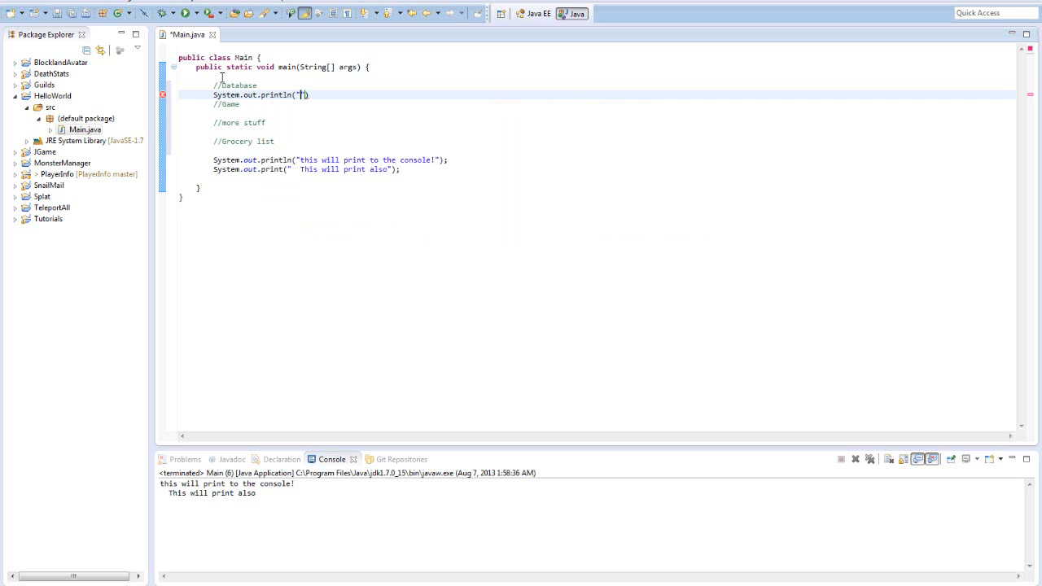
type("I am")
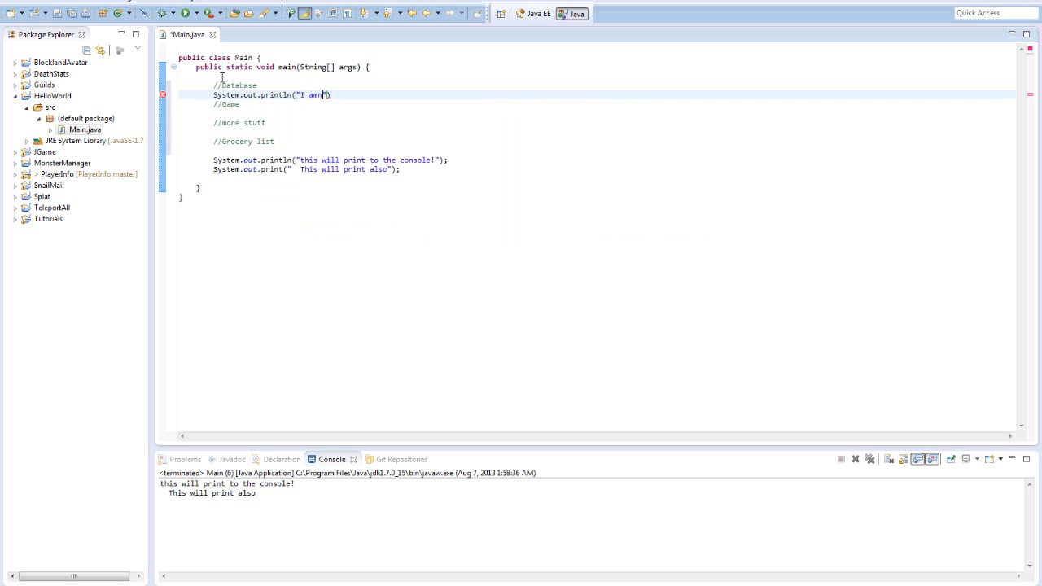
type("in the data")
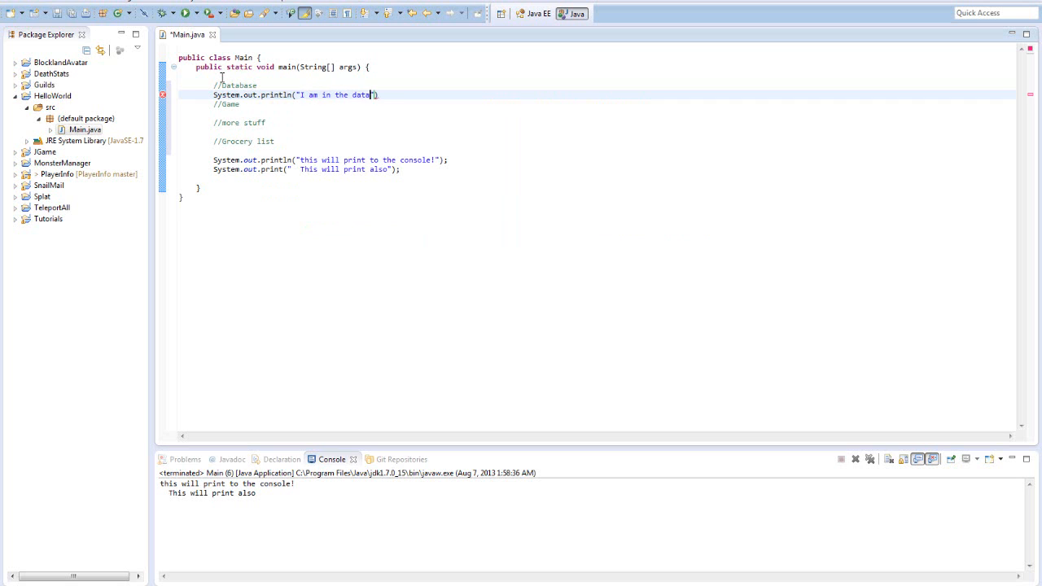
type("base section of")
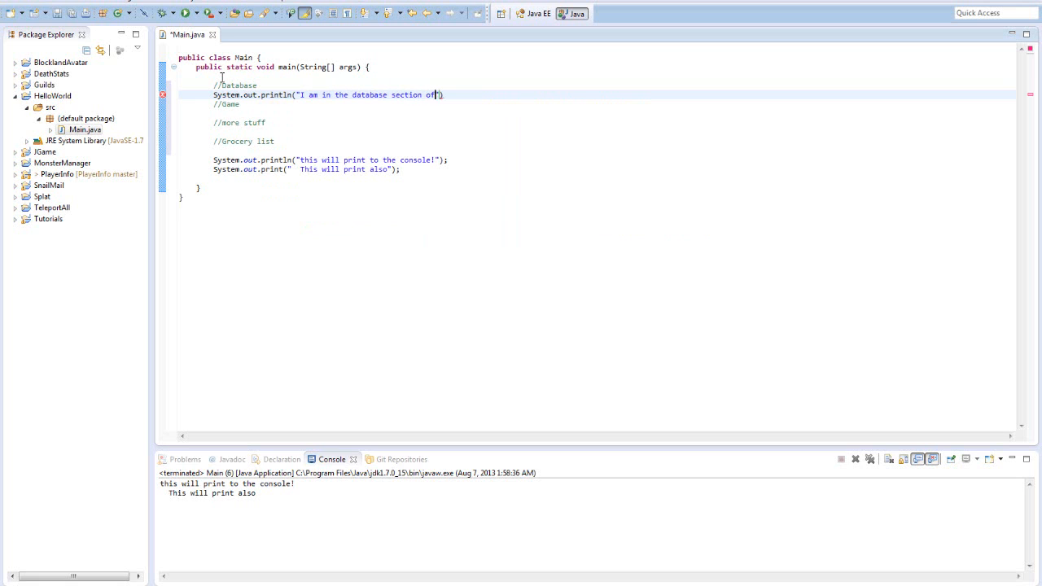
type("my code\");")
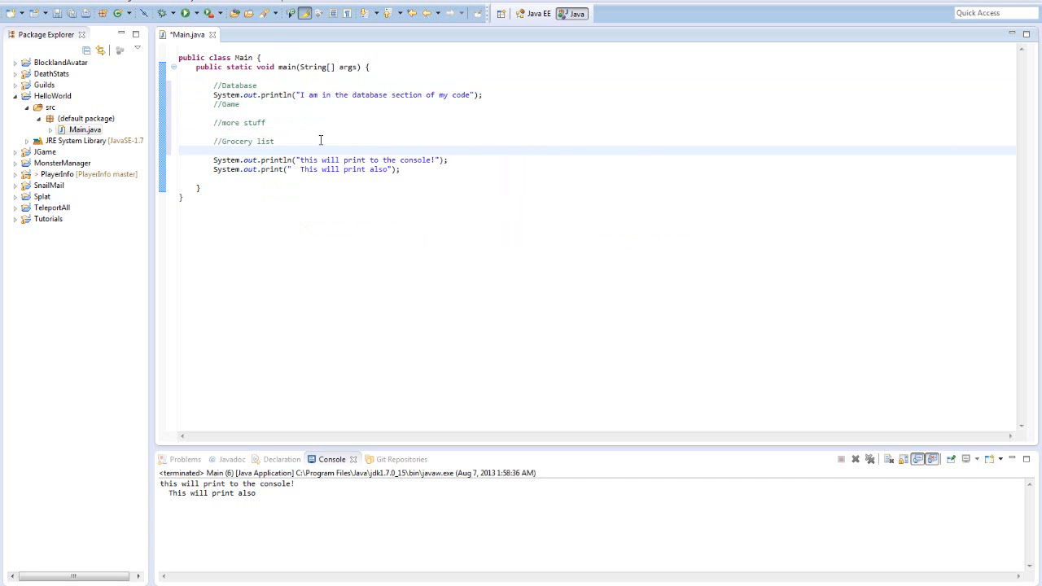
Delete the two original System.out print statements below //Grocery list.
left_click_drag(214, 160, 400, 169)
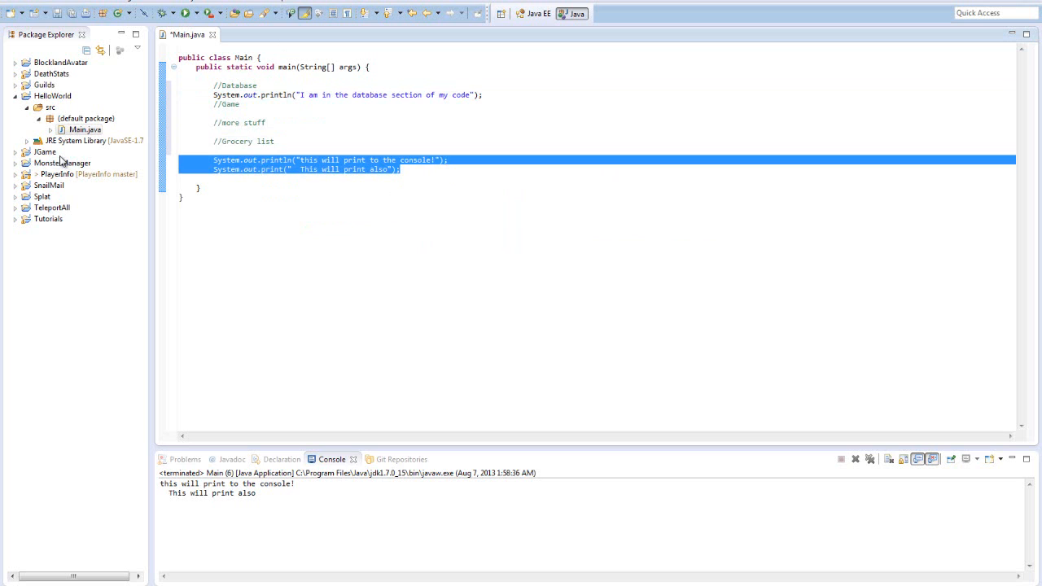
key("Delete")
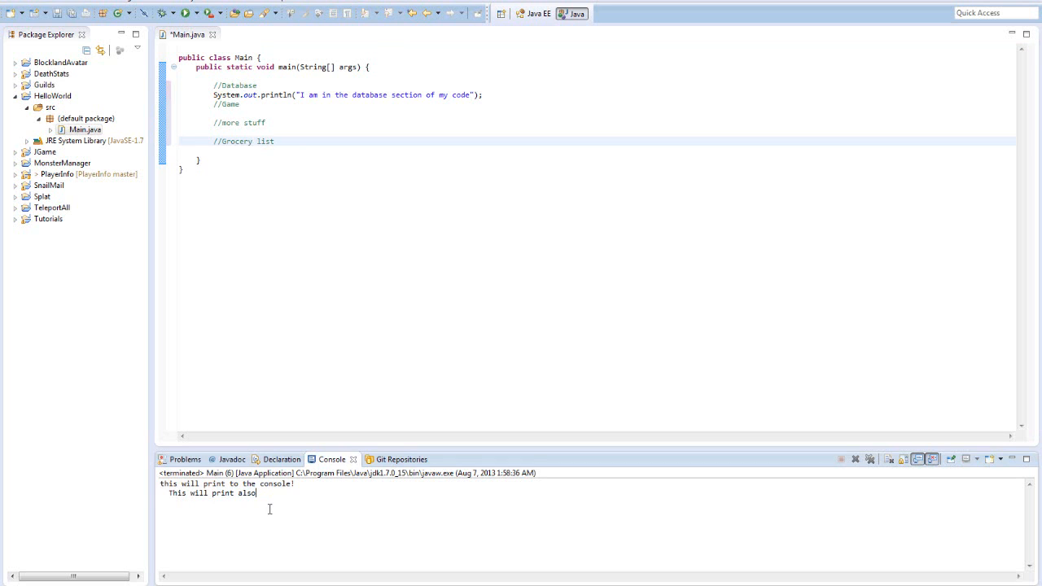
mouse_move(341, 171)
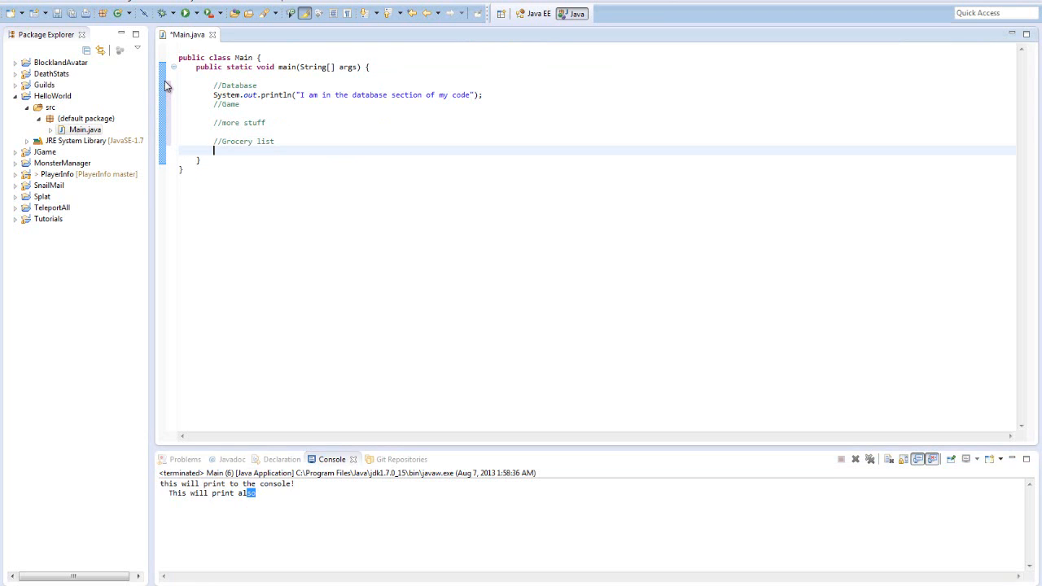
mouse_move(281, 94)
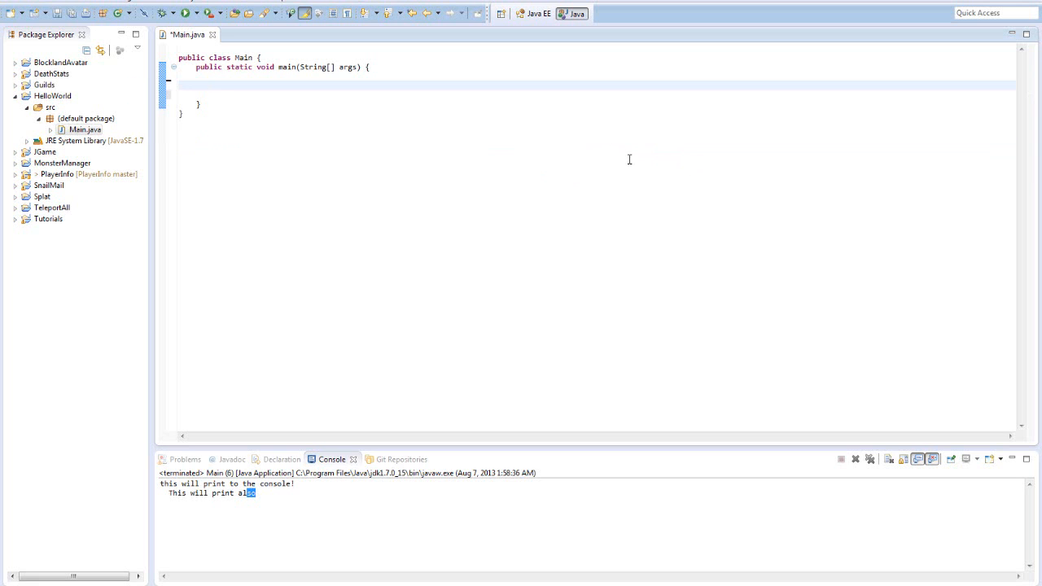
Leave main holding only a single //comments line.
type("//")
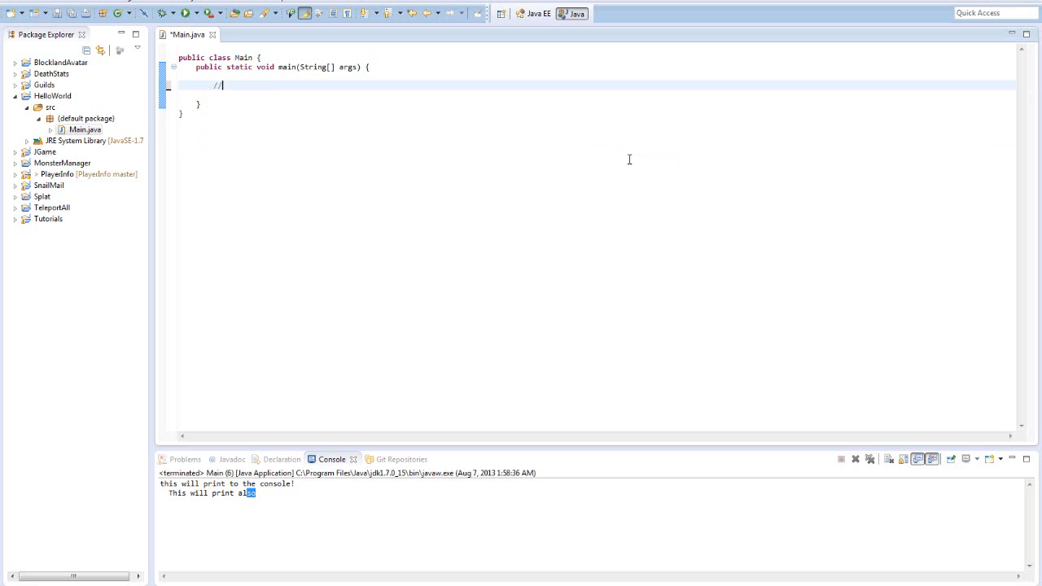
type("co")
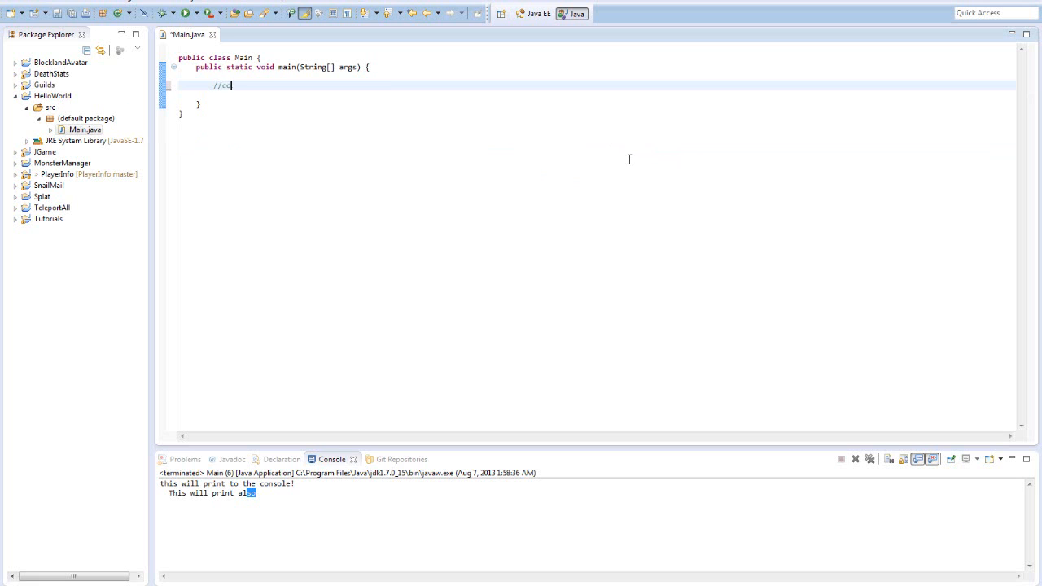
type("mments")
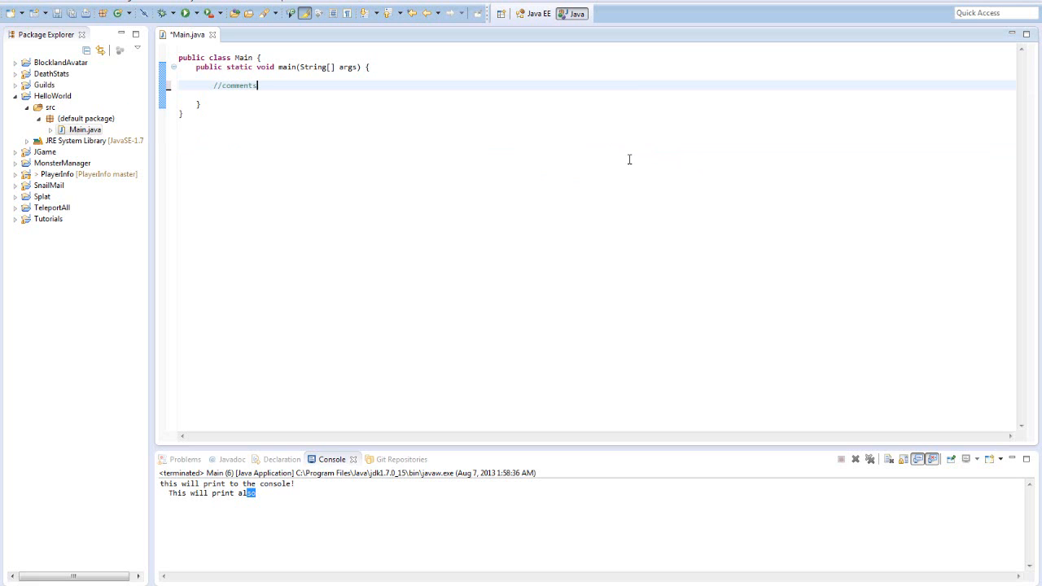
mouse_move(251, 128)
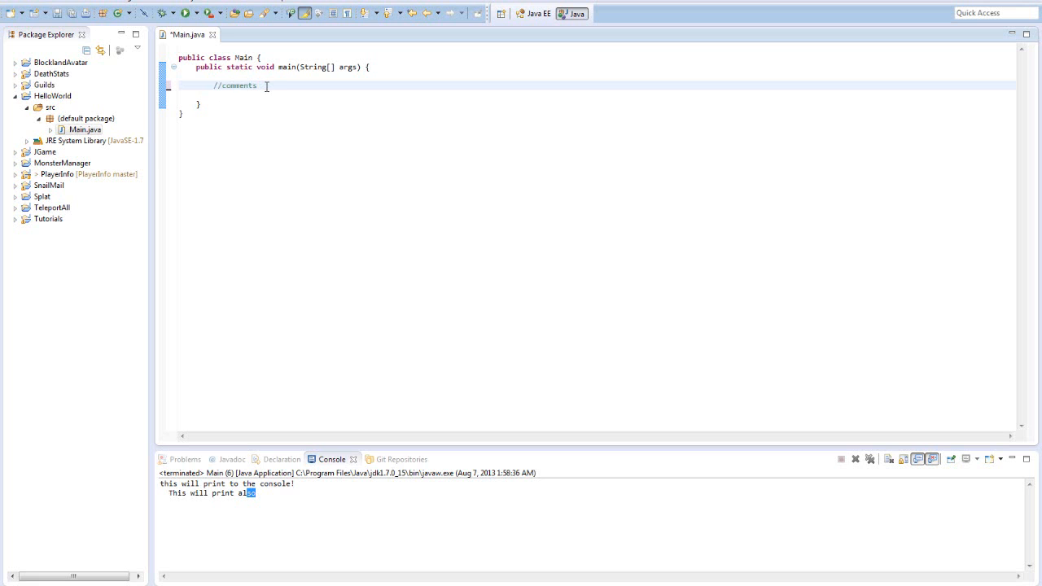
left_click(257, 85)
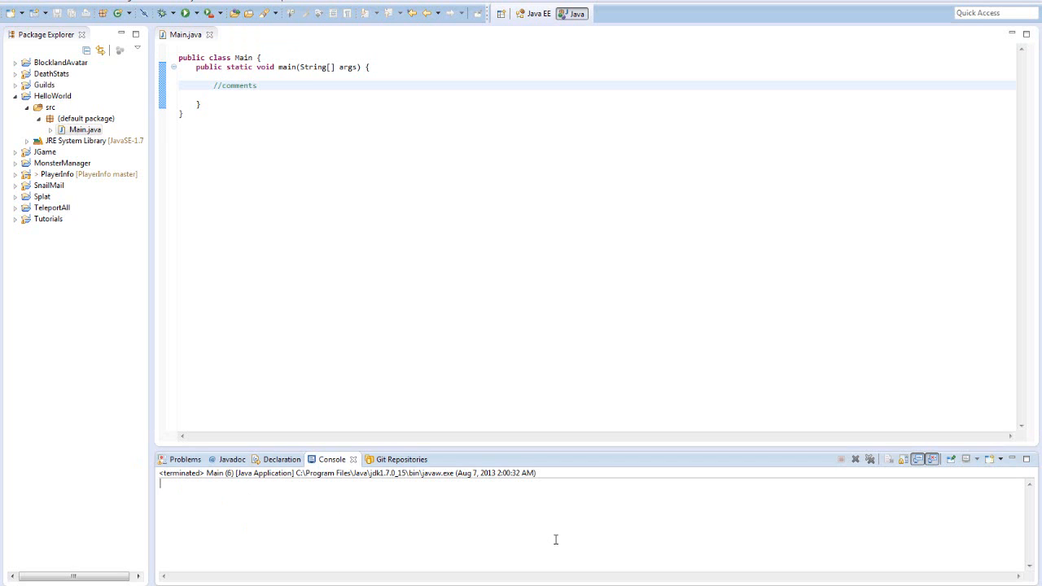
Select and deselect the main method, then add a blank line beneath //comments.
double_click(238, 86)
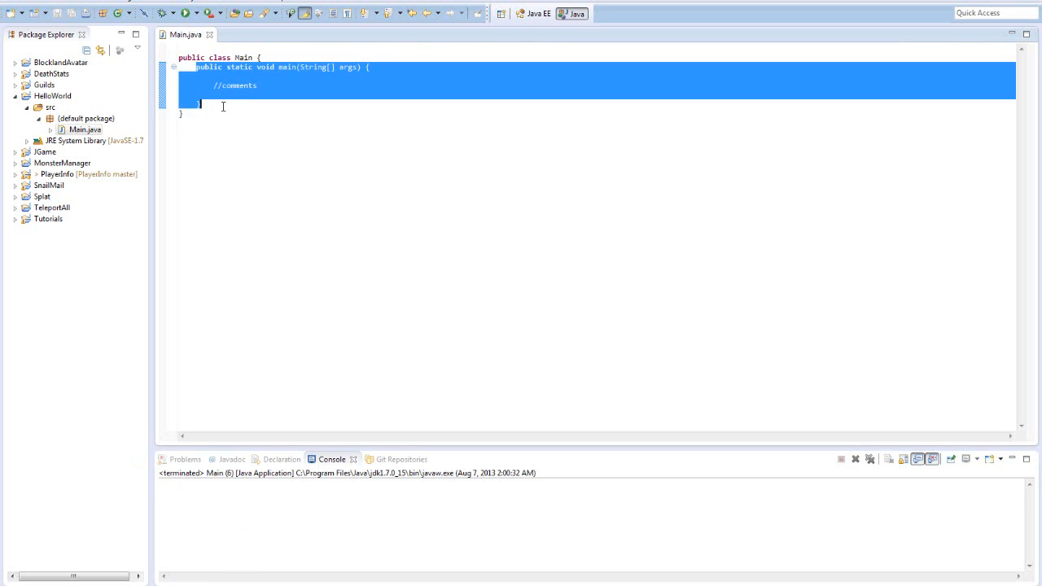
left_click(233, 85)
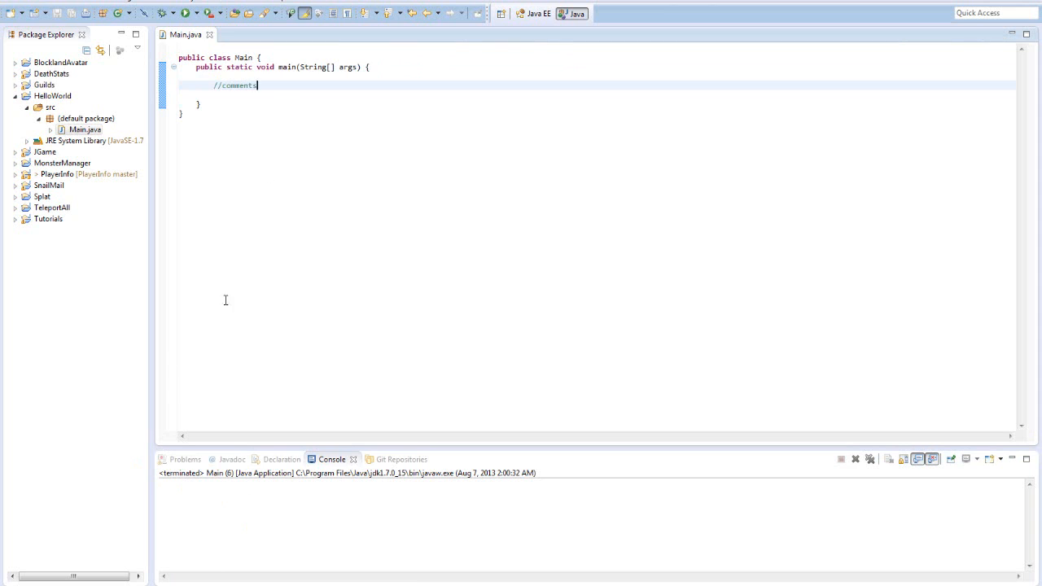
mouse_move(338, 198)
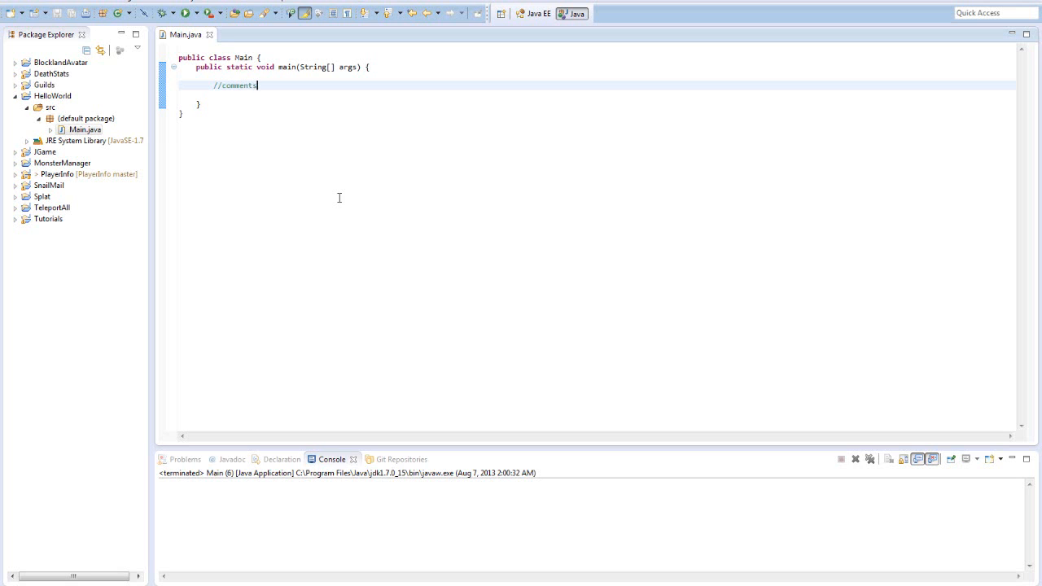
key("Enter")
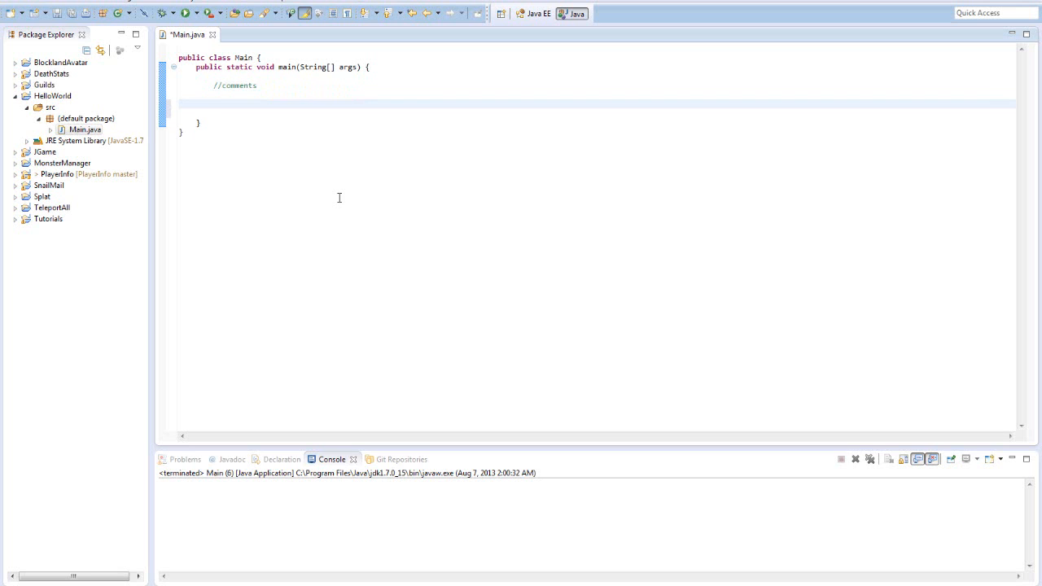
type("/**")
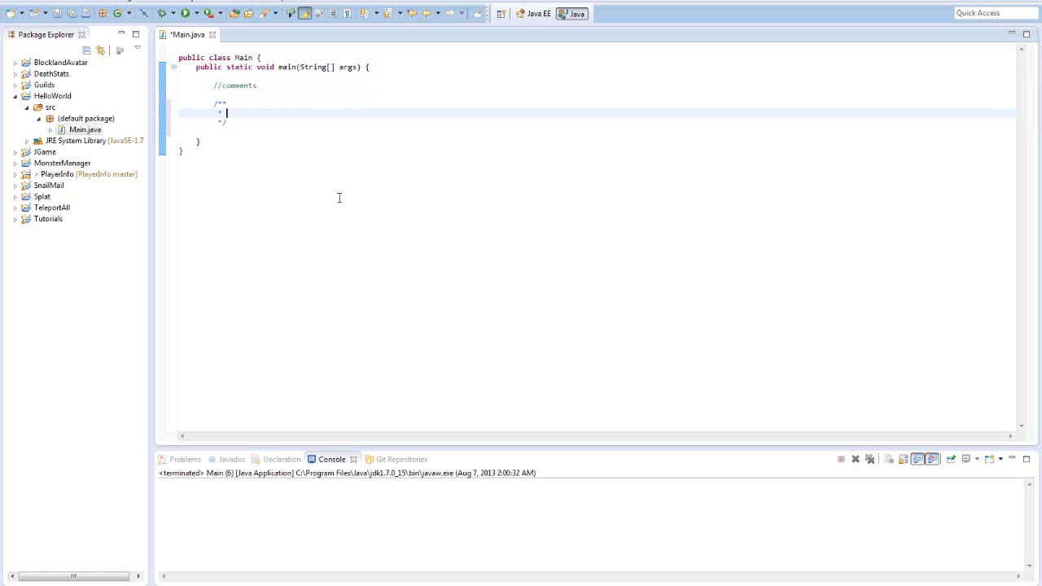
key("Enter")
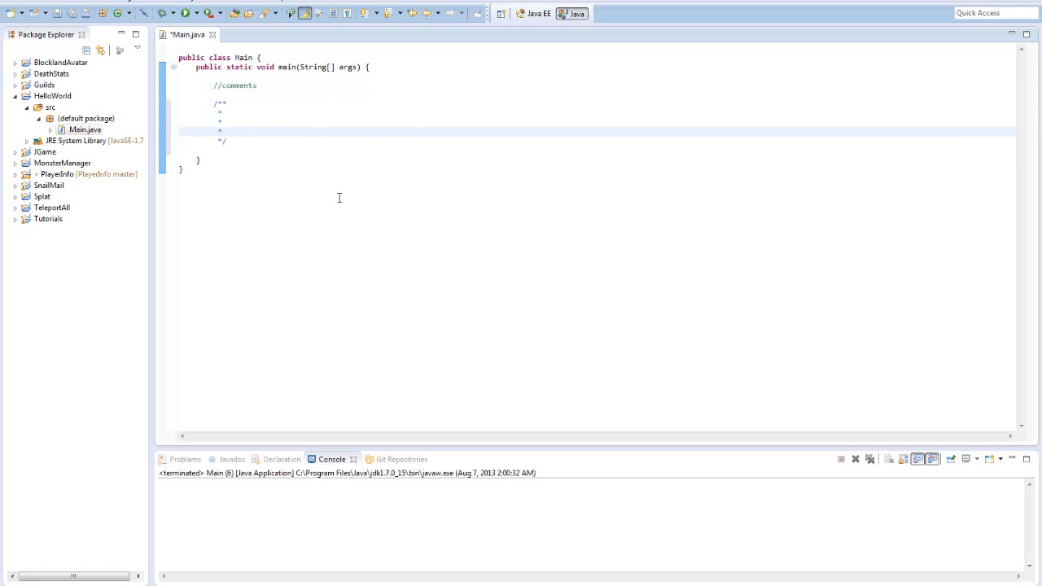
type("if you ha")
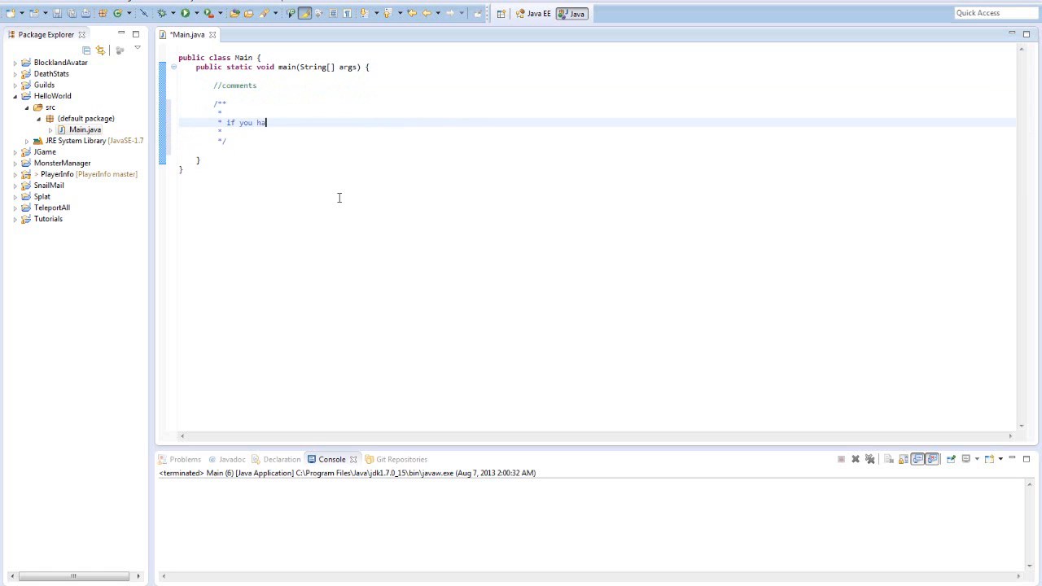
type("ve many")
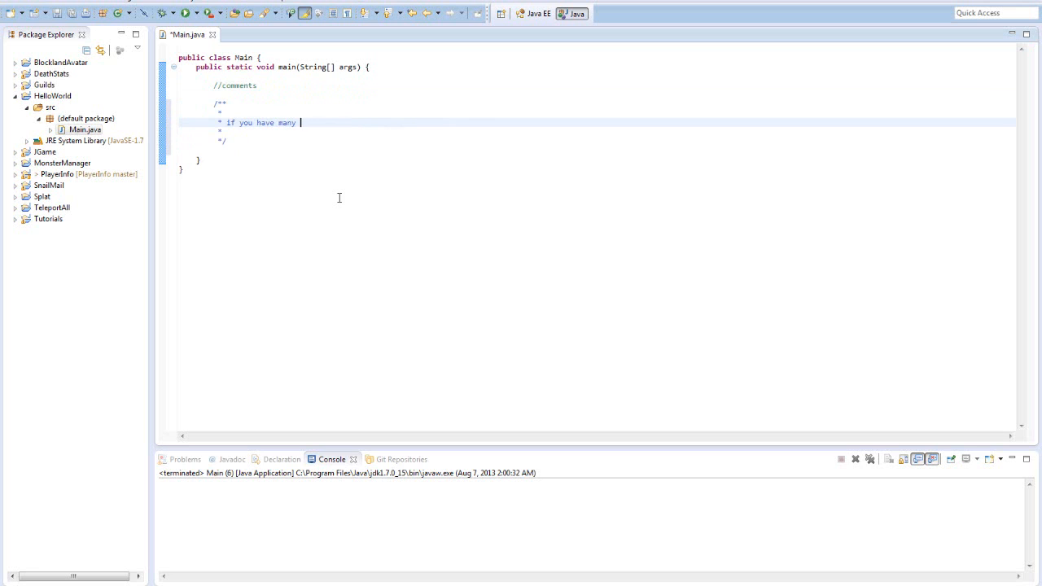
type("comments")
type("* that you need to expr")
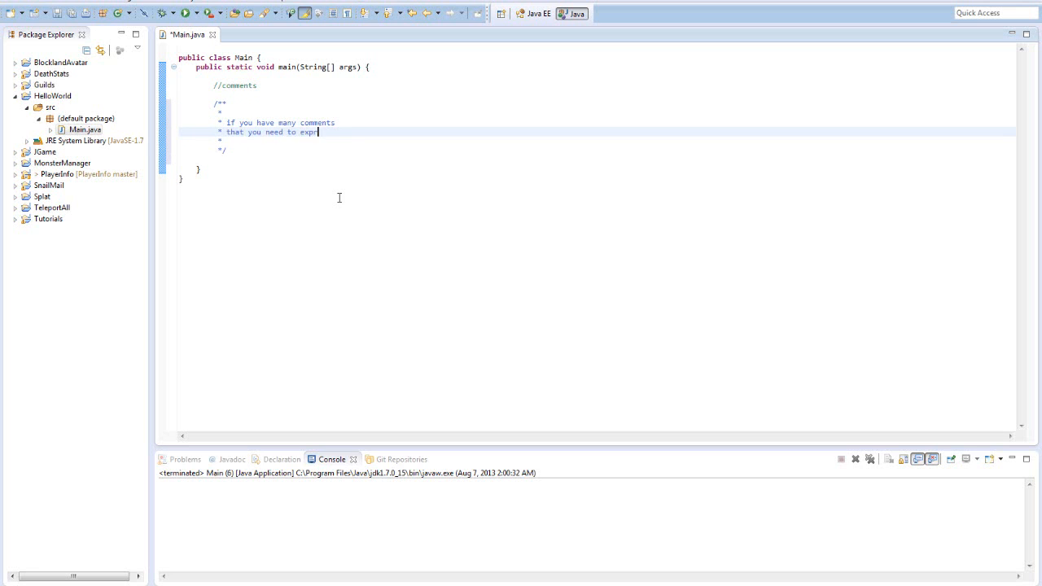
type("ess in one area")
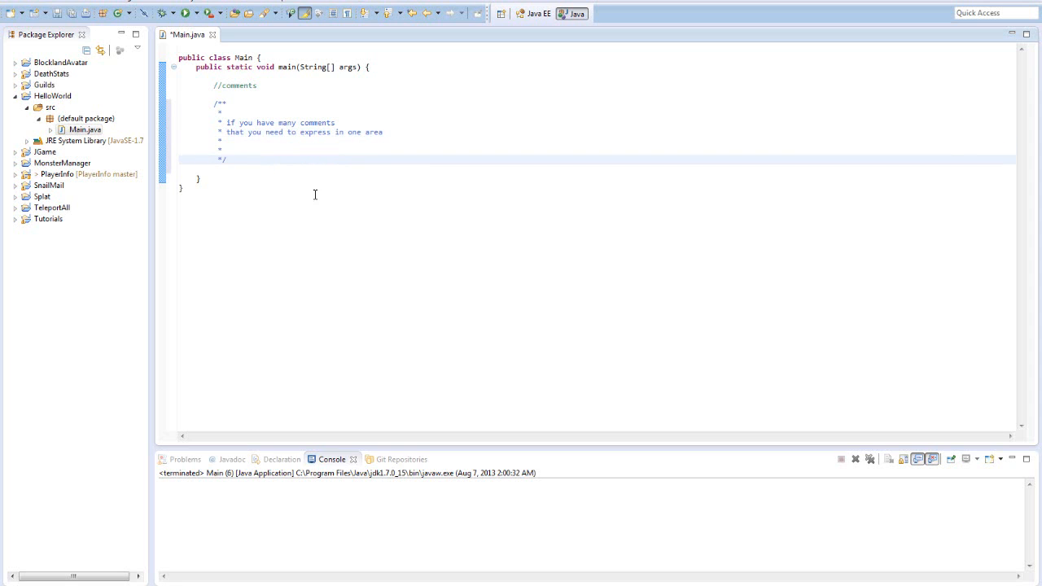
left_click_drag(216, 101, 226, 160)
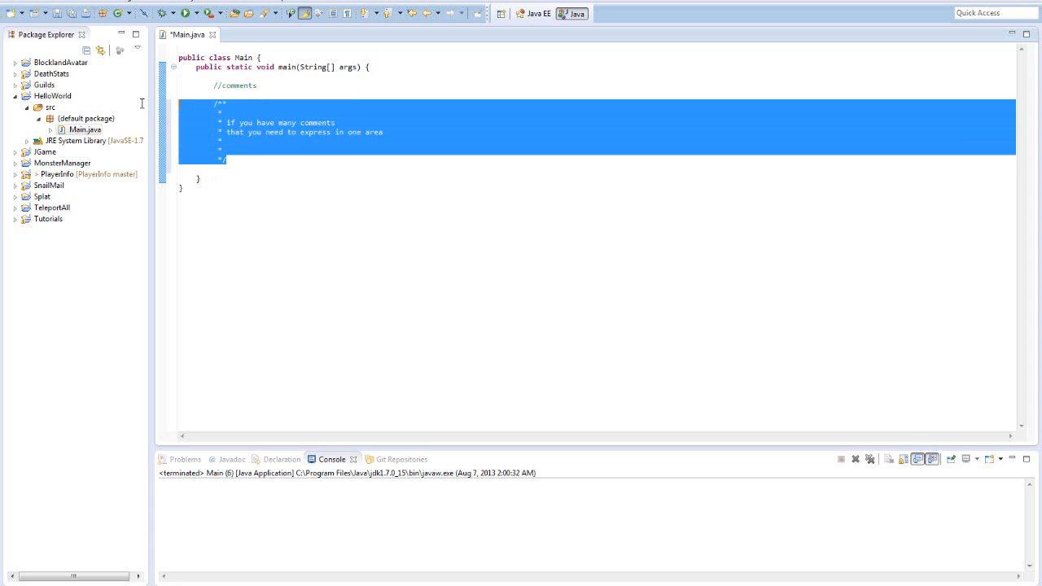
key("Delete")
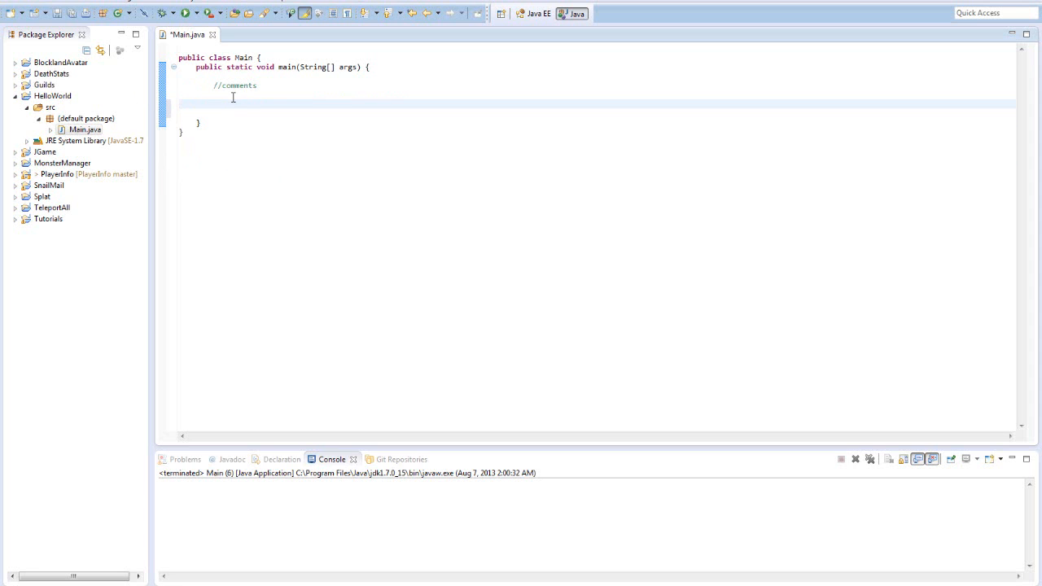
Add a /** block comment, then delete it and //comments, emptying main.
type("/")
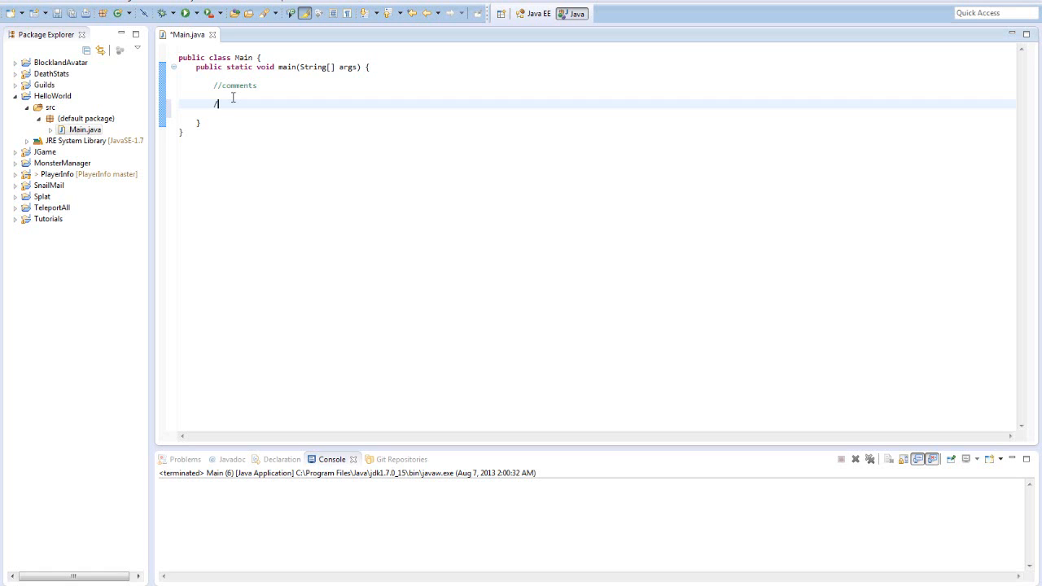
type("**")
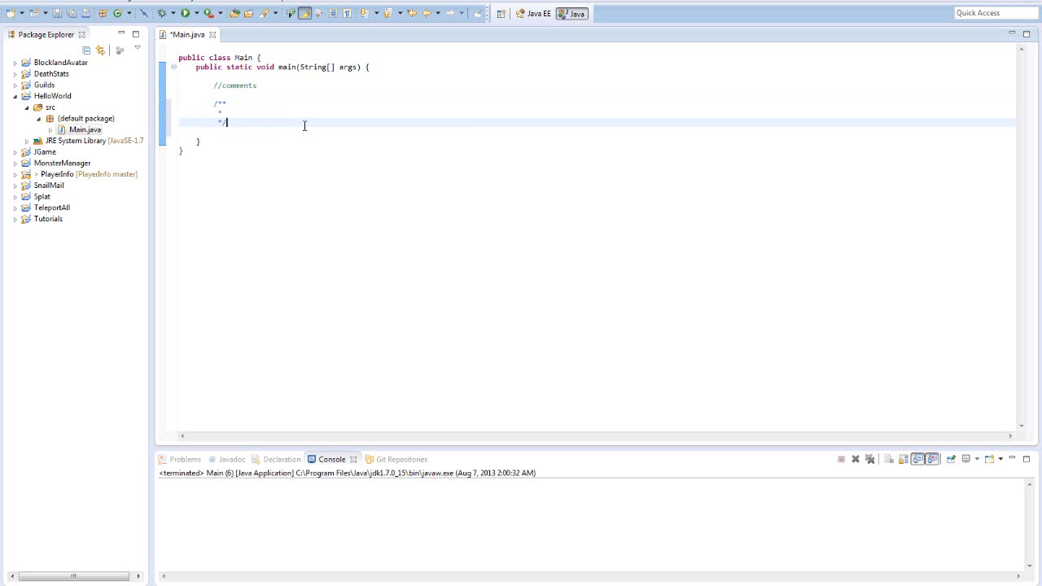
mouse_move(256, 123)
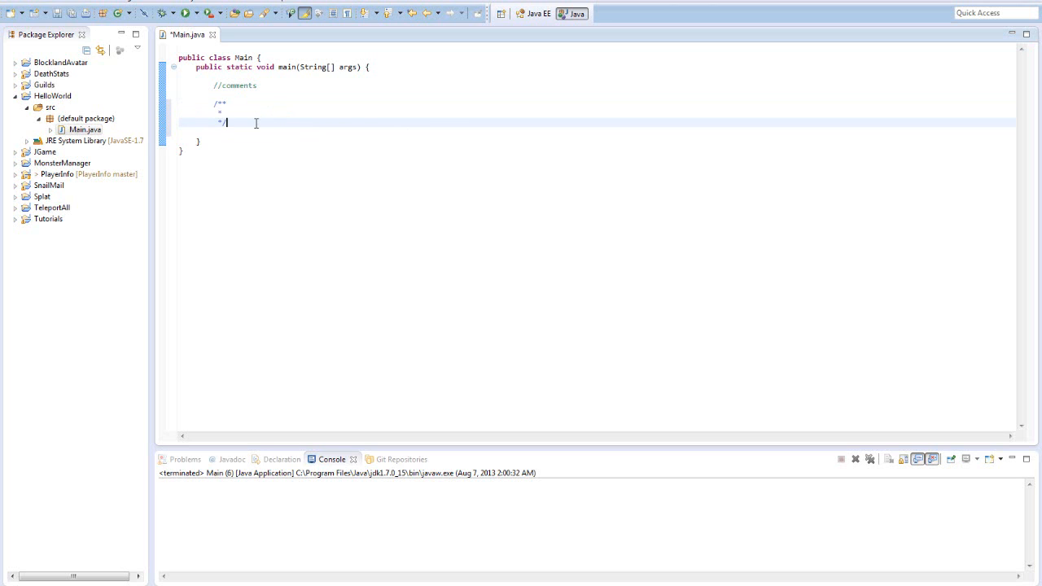
left_click_drag(228, 122, 218, 101)
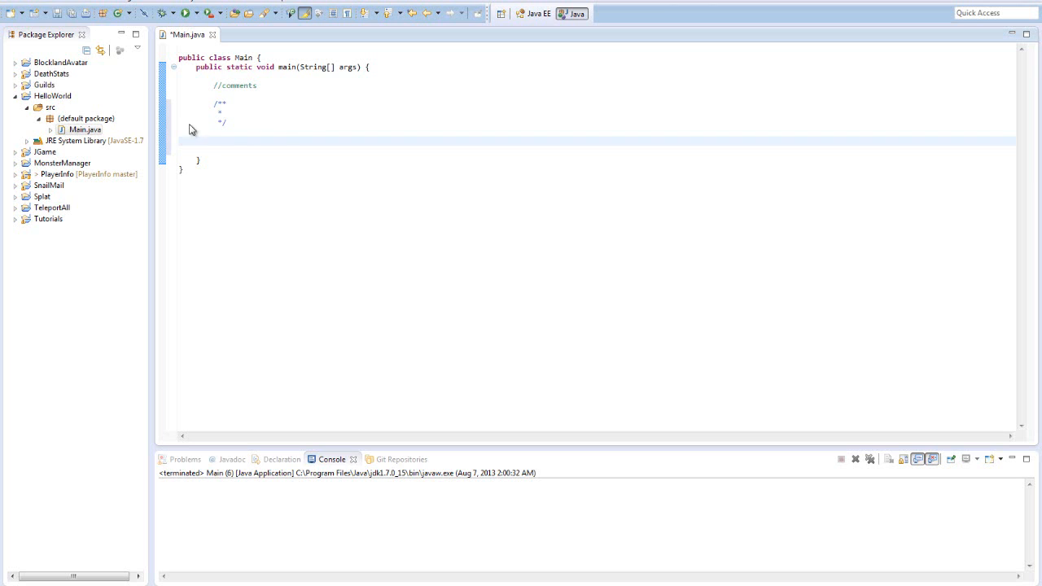
left_click_drag(228, 82, 228, 126)
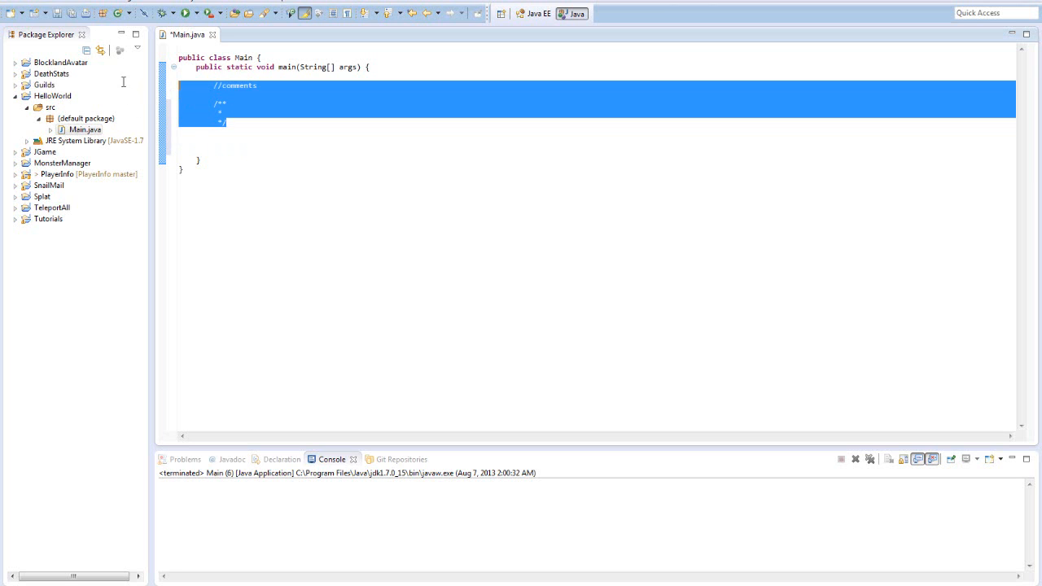
key("Delete")
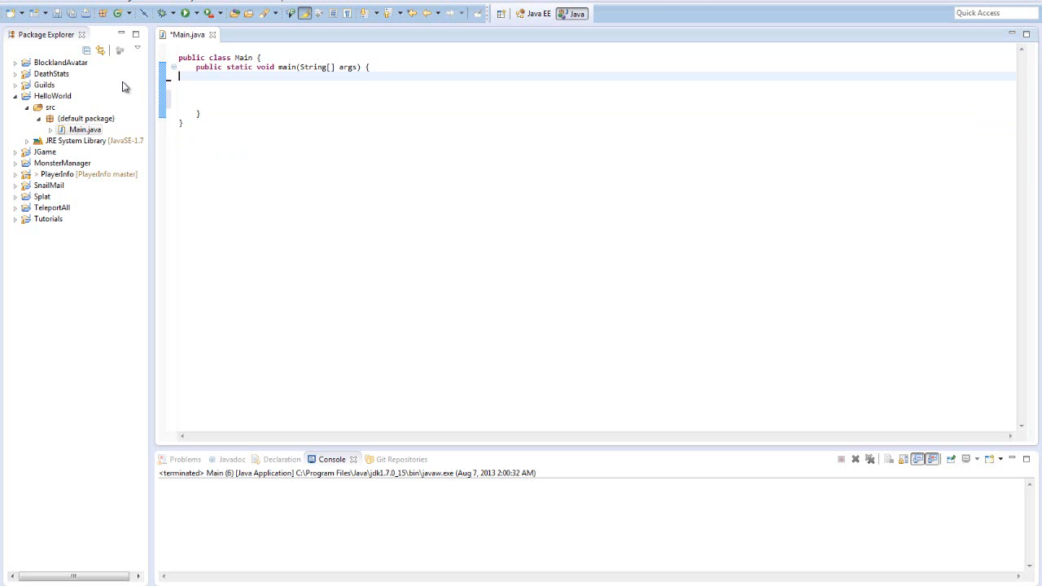